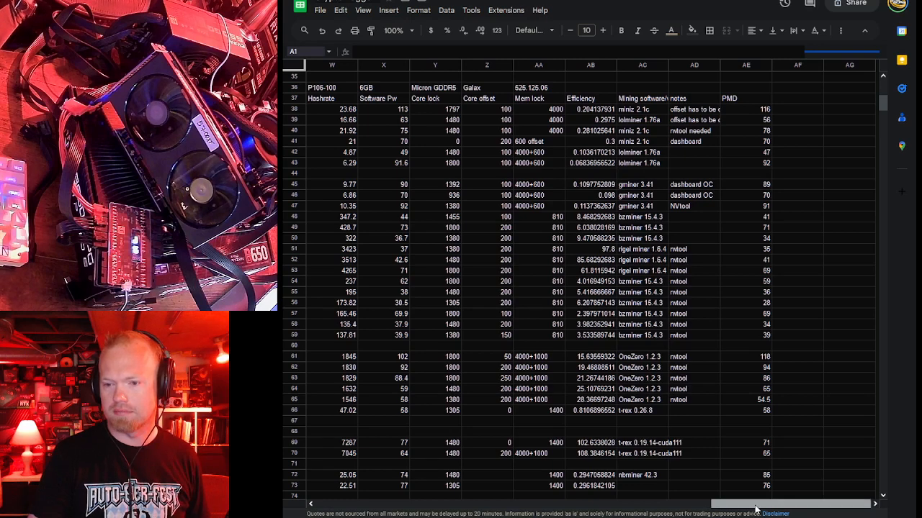
Review the Flux hashrates 23.68 and 21.92 with their power draw and the efficiency formula, down to the Nexa row
scroll("left", 3)
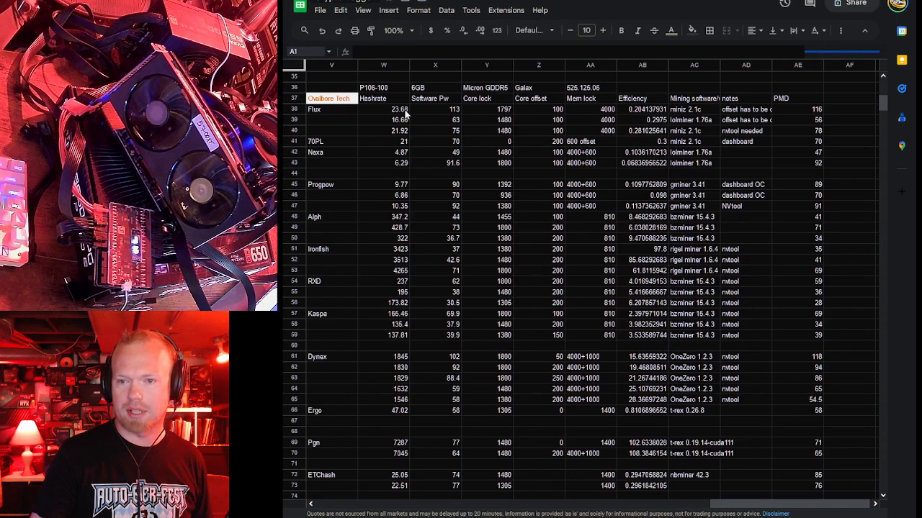
left_click(383, 109)
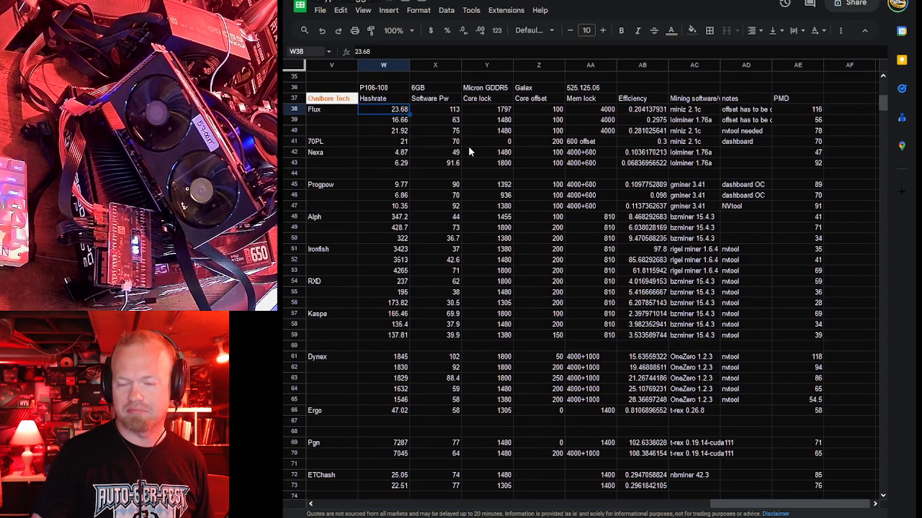
left_click(383, 130)
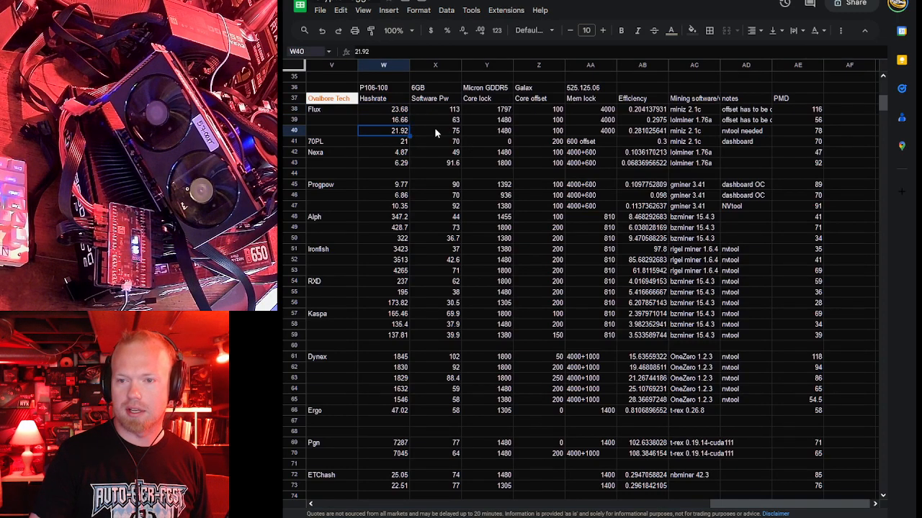
left_click(435, 129)
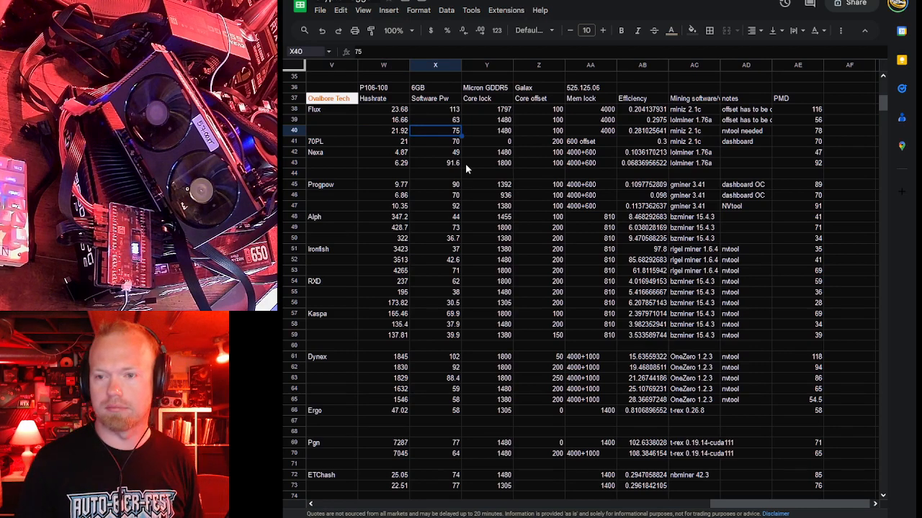
mouse_move(461, 165)
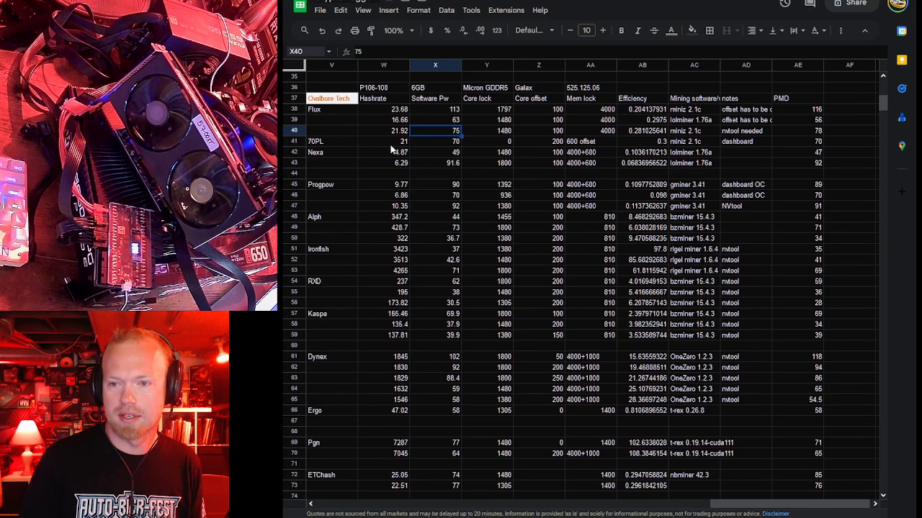
left_click(642, 141)
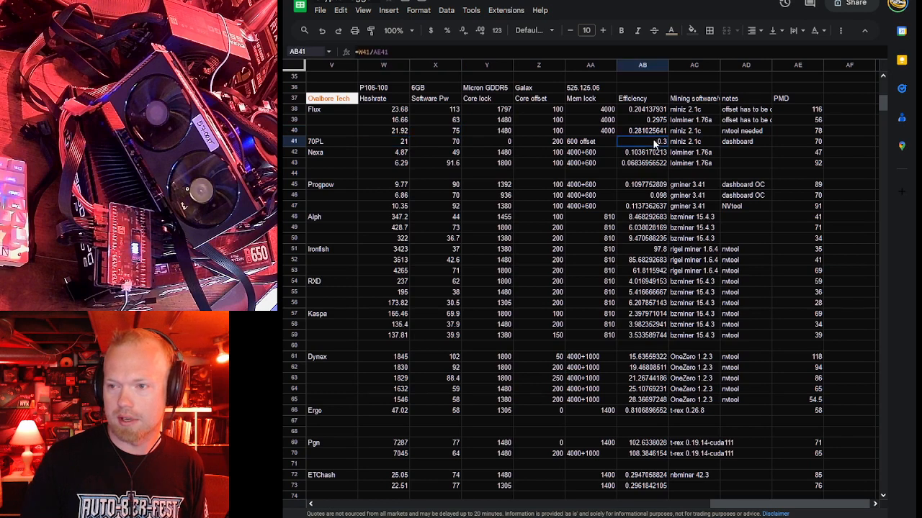
mouse_move(468, 141)
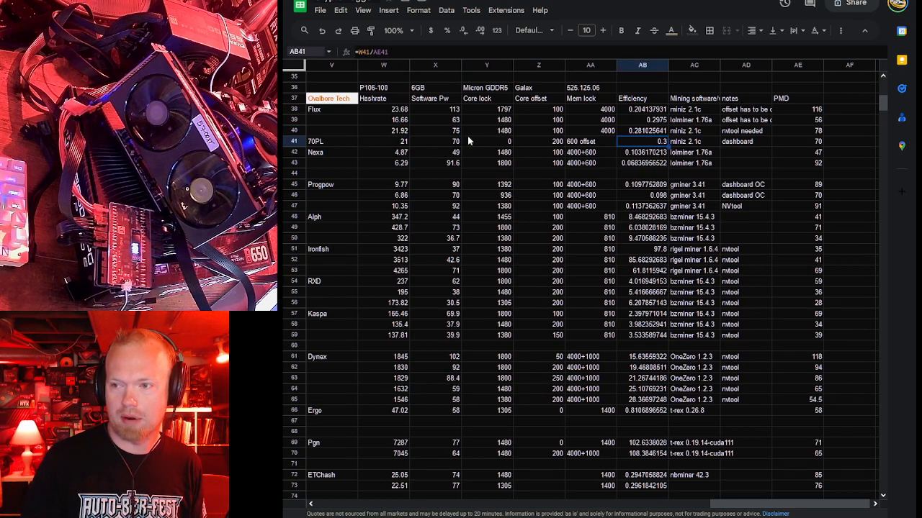
mouse_move(386, 165)
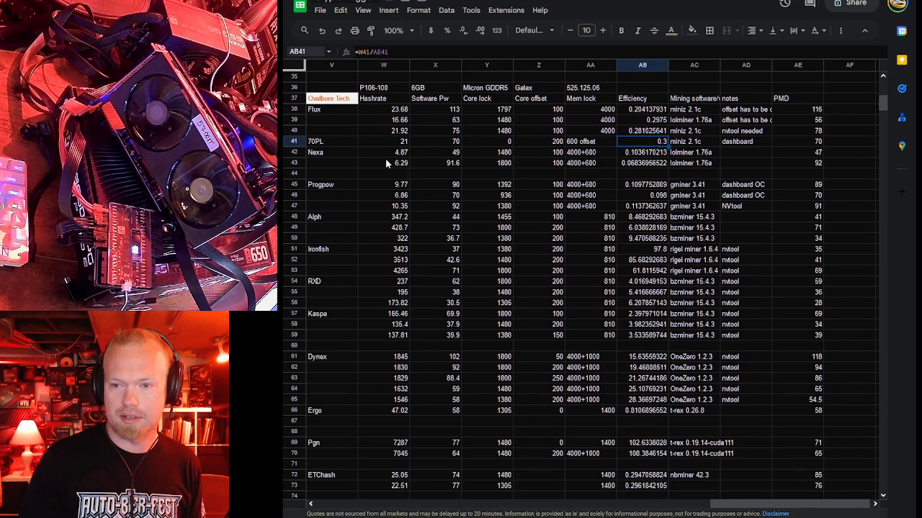
left_click(331, 153)
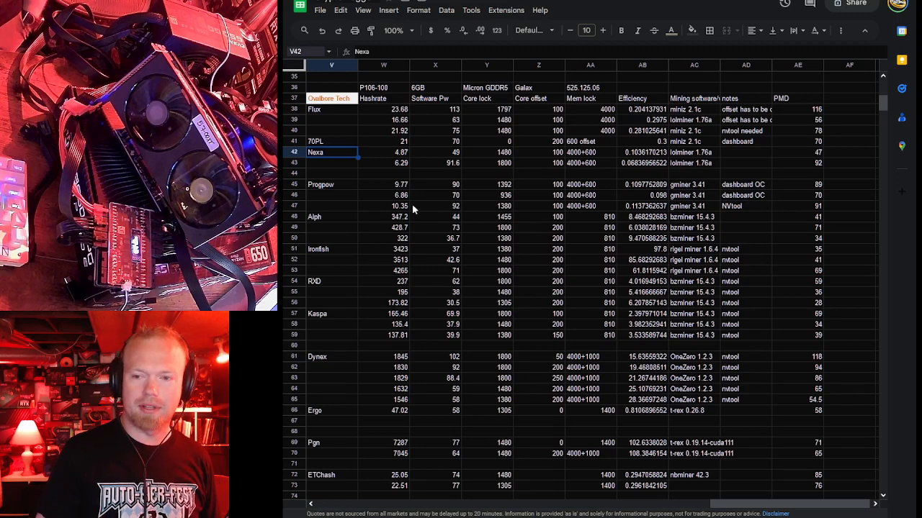
mouse_move(464, 208)
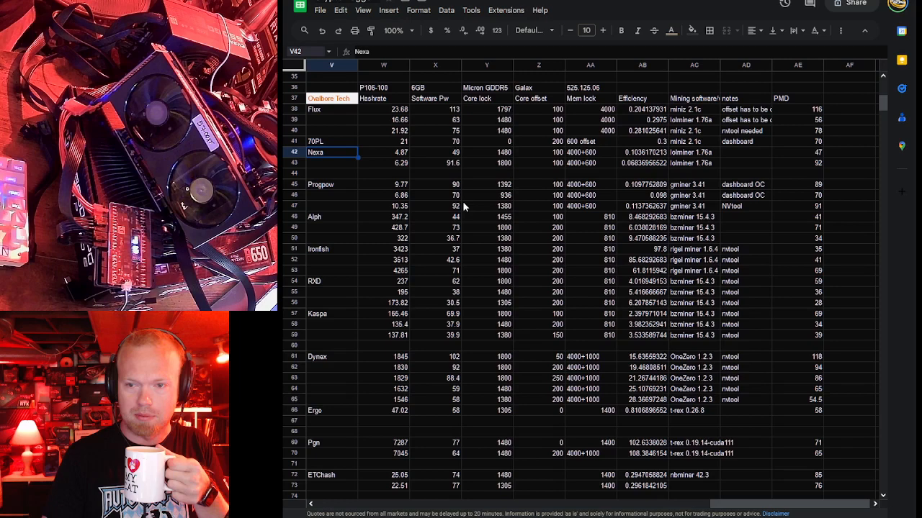
Review the Progpow block and the Alph runs at 428.7 and 322 with their power and efficiency formula
left_click(383, 173)
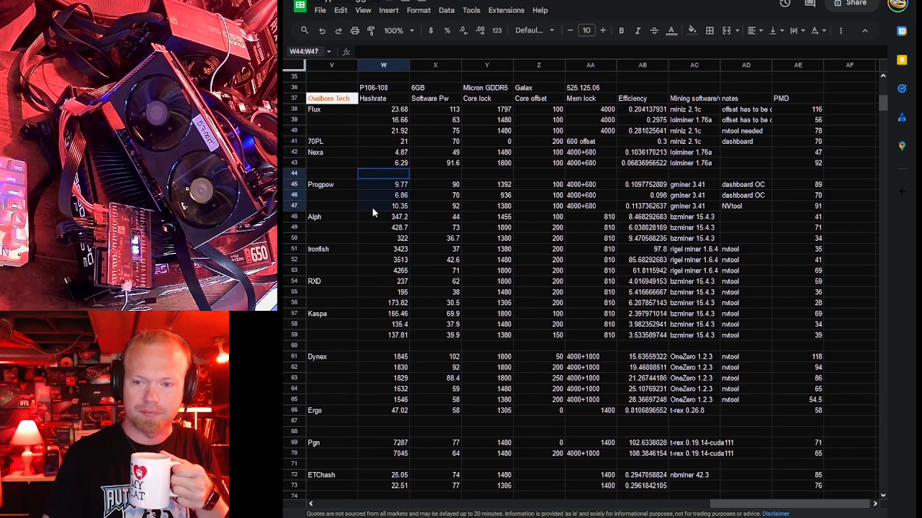
left_click(331, 196)
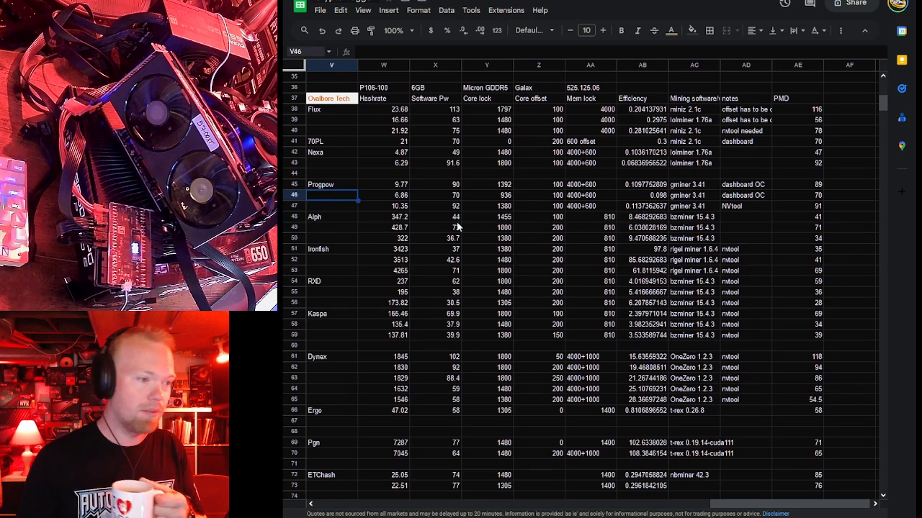
mouse_move(380, 239)
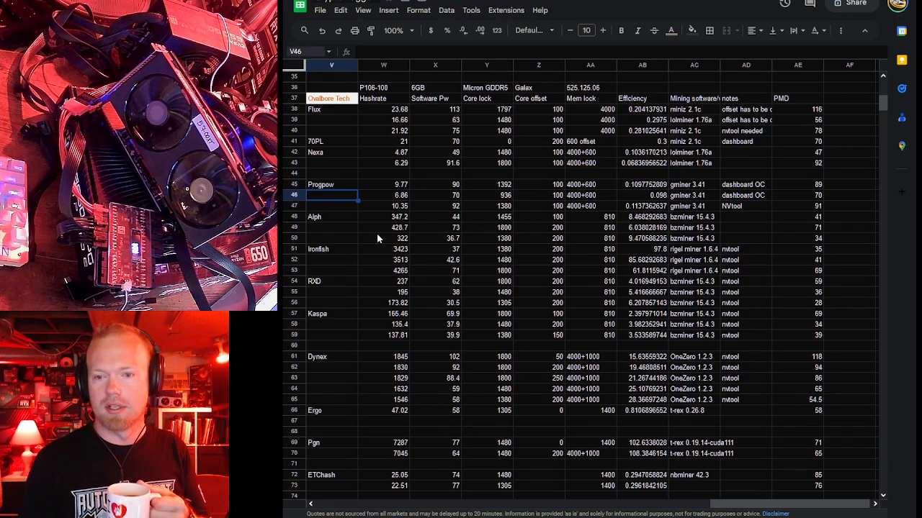
left_click(383, 239)
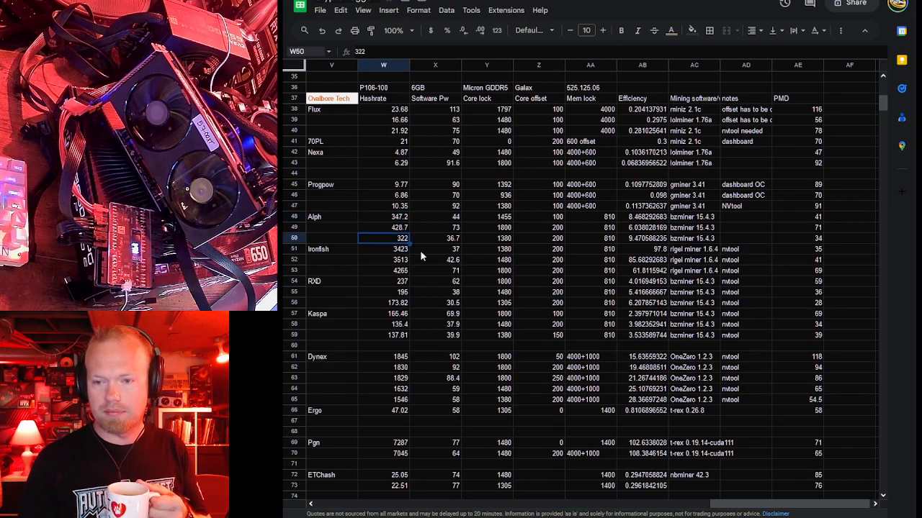
left_click(383, 227)
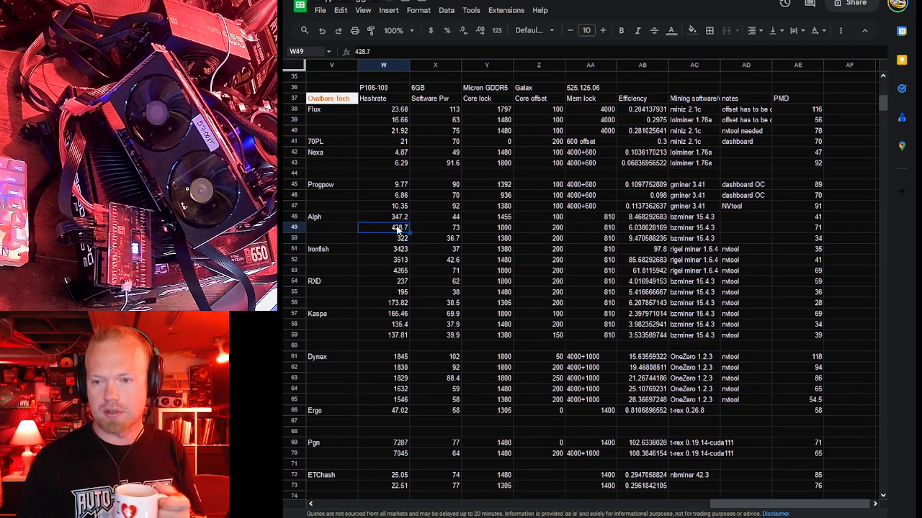
mouse_move(421, 239)
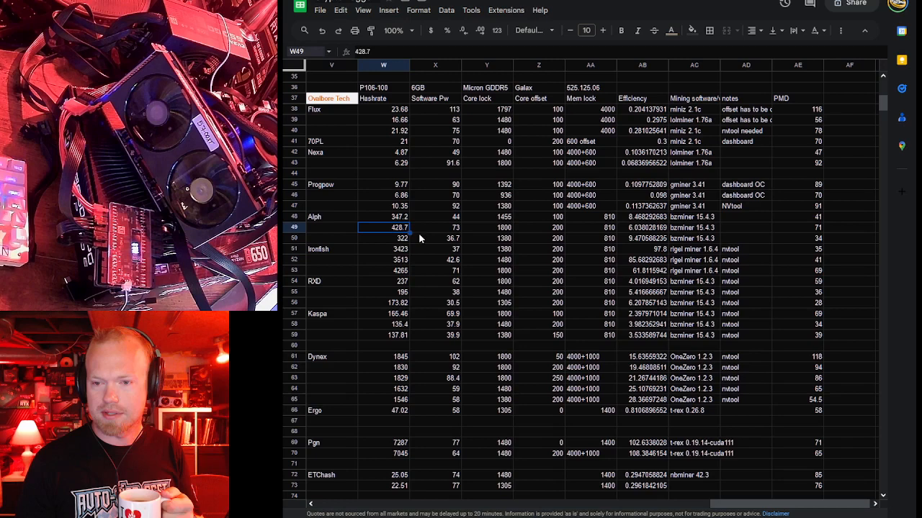
left_click(383, 239)
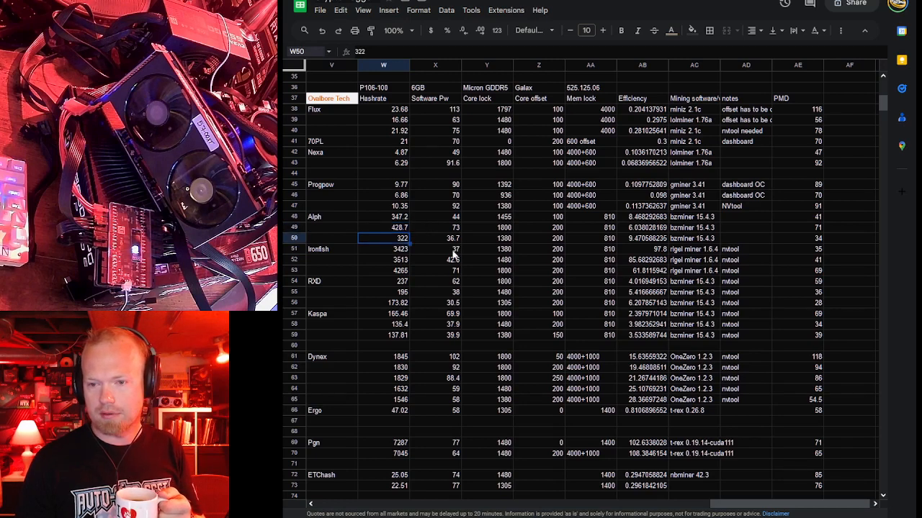
left_click(435, 239)
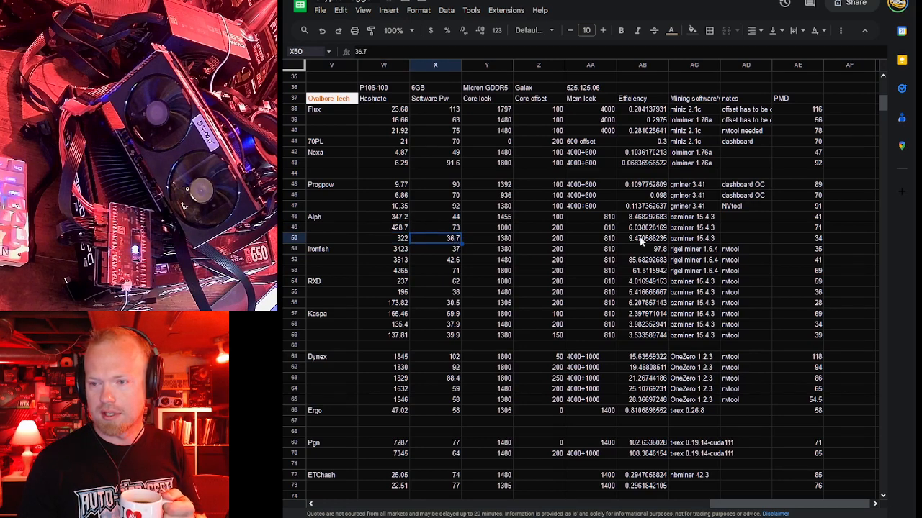
left_click(643, 239)
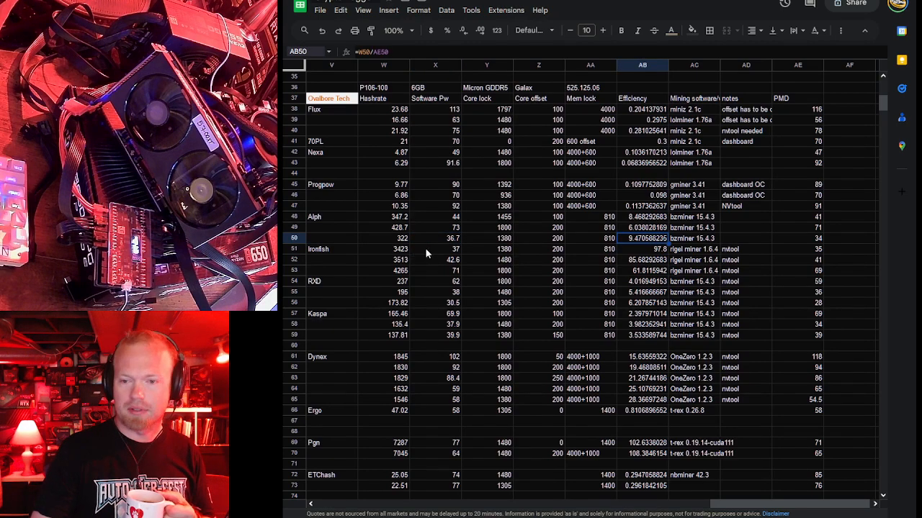
Check the Ironfish row (power 37, memory clock, notes) and the RXD and Kaspa hashrates and power
left_click(383, 185)
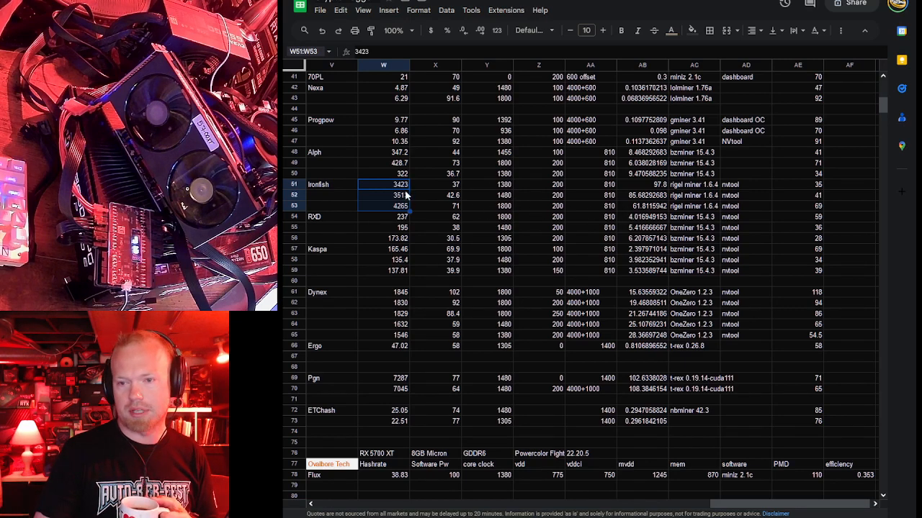
left_click(435, 185)
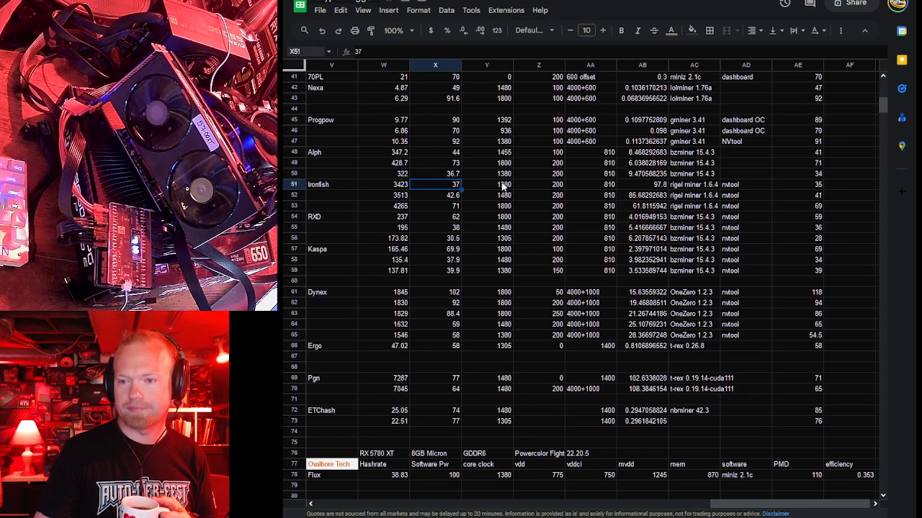
left_click(590, 184)
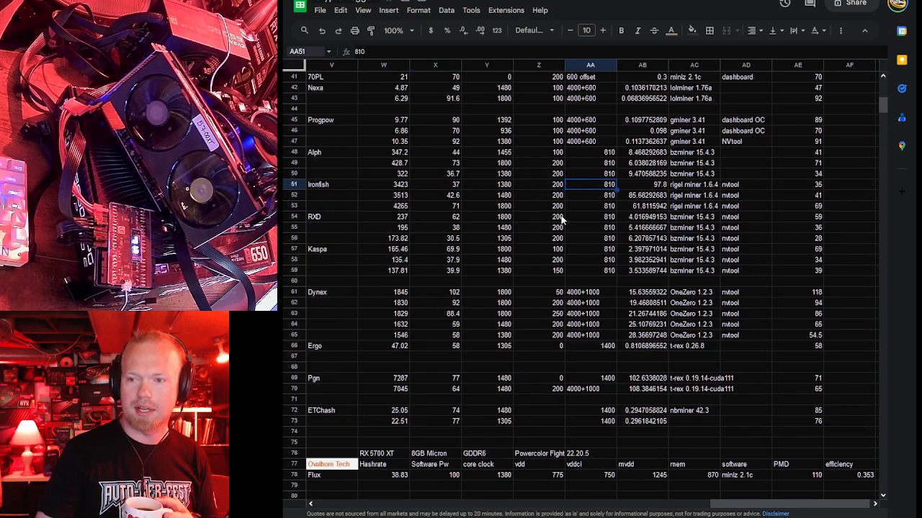
left_click(746, 184)
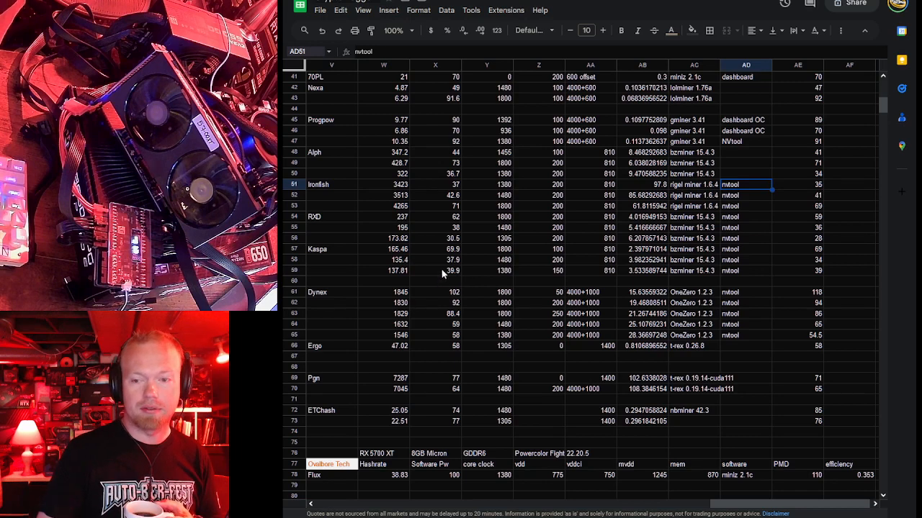
mouse_move(630, 237)
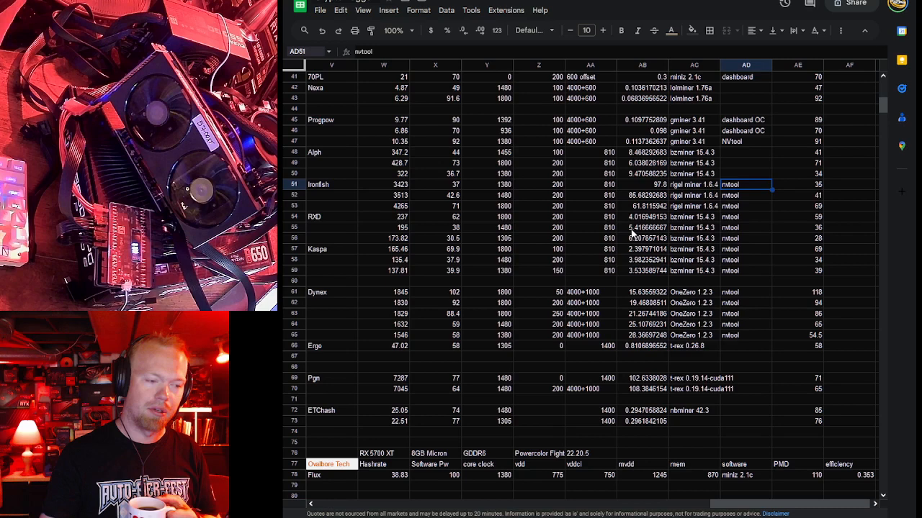
mouse_move(655, 213)
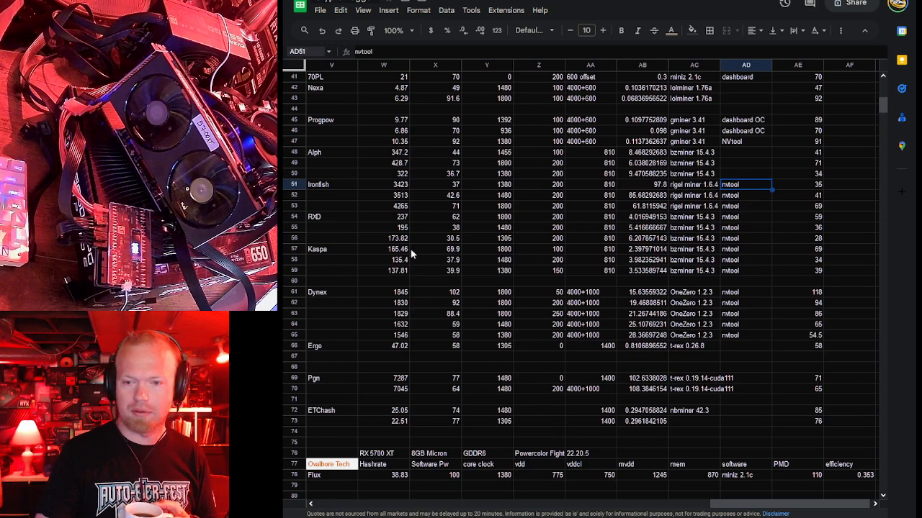
mouse_move(380, 239)
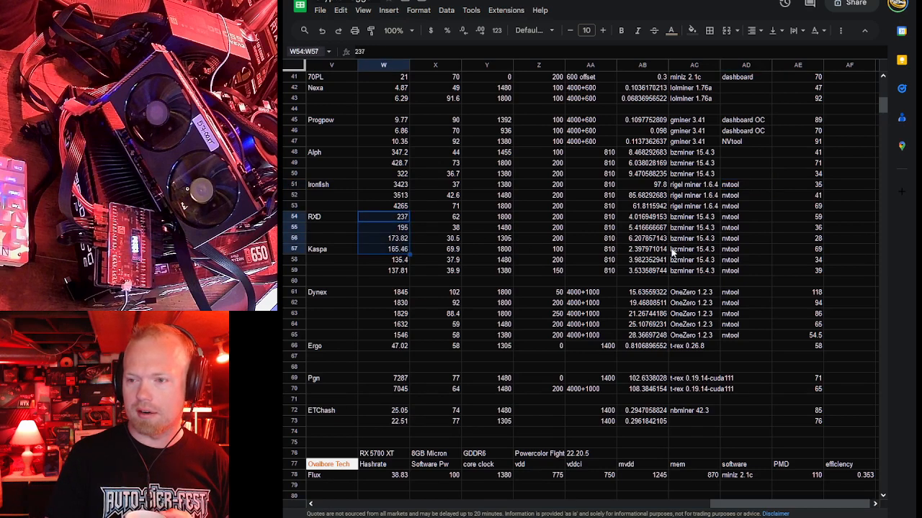
left_click(434, 228)
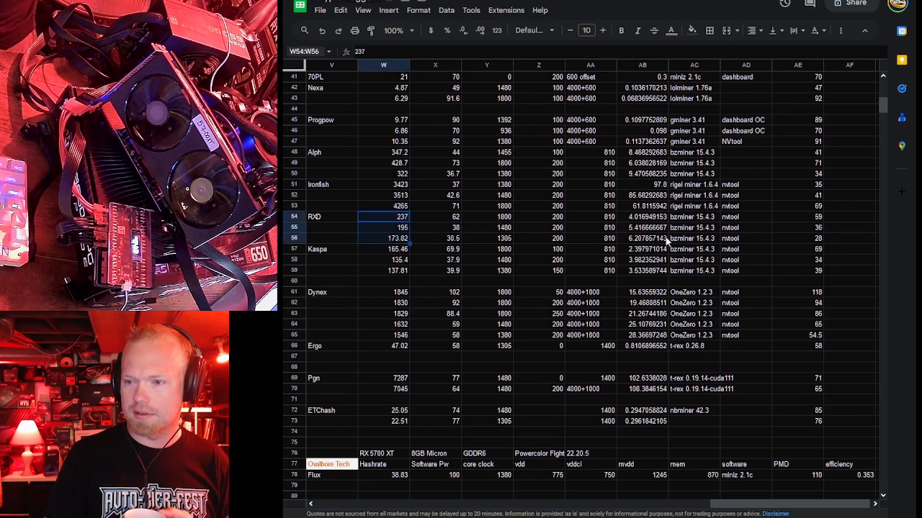
mouse_move(489, 248)
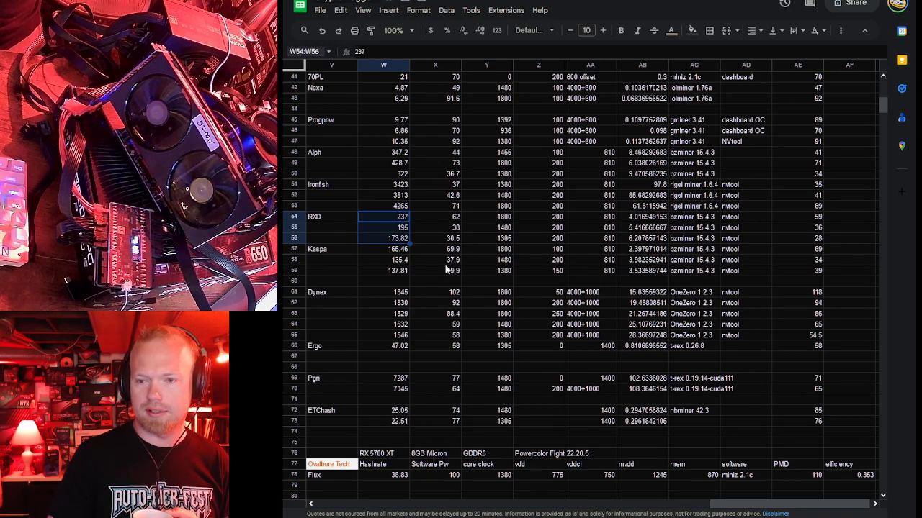
mouse_move(473, 243)
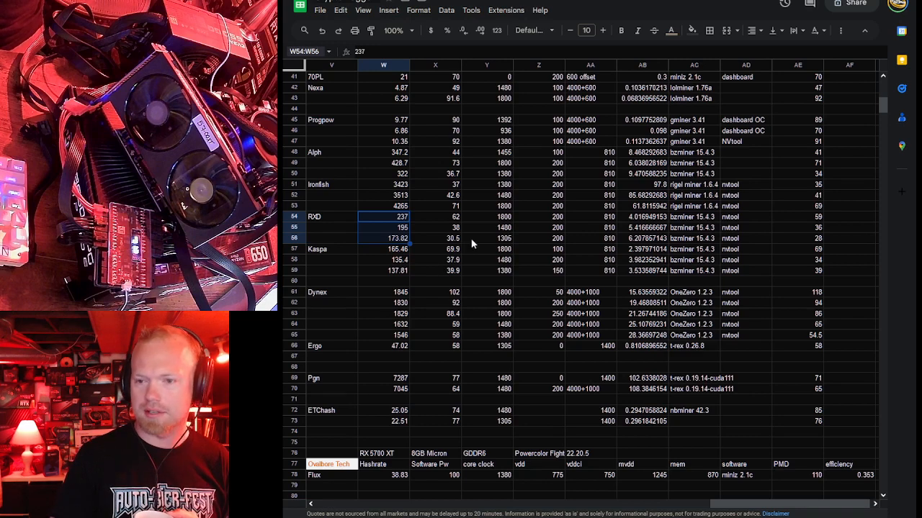
left_click(435, 239)
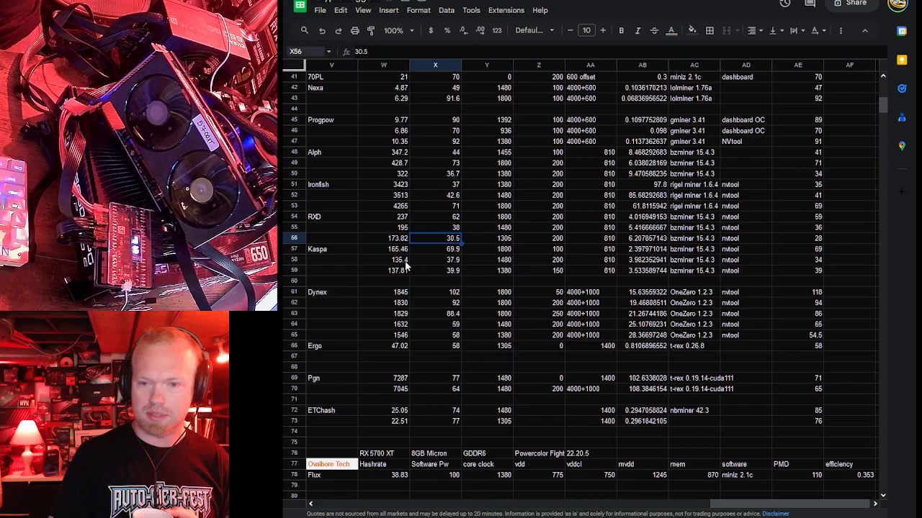
Inspect the Dynex entries' hashrates, power, core clock and efficiency, then the Ergo hashrate
scroll("down", 3)
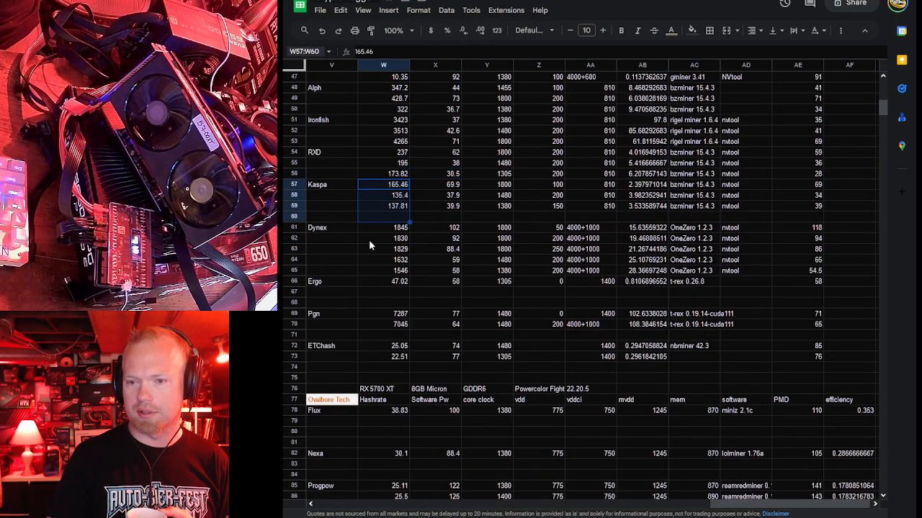
left_click(383, 227)
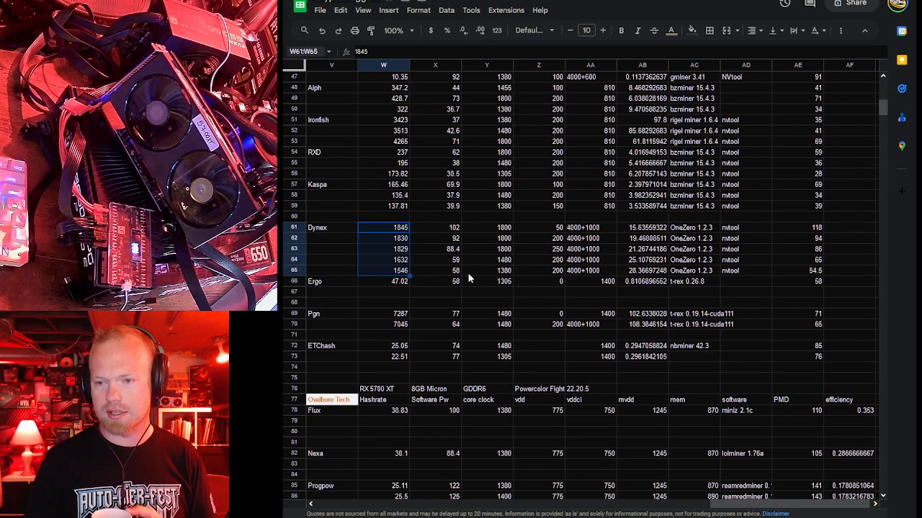
mouse_move(455, 257)
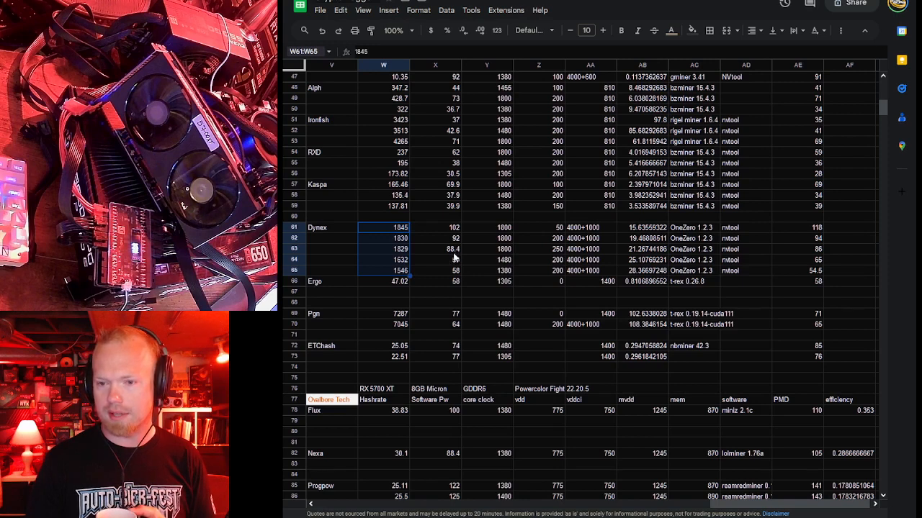
left_click(435, 270)
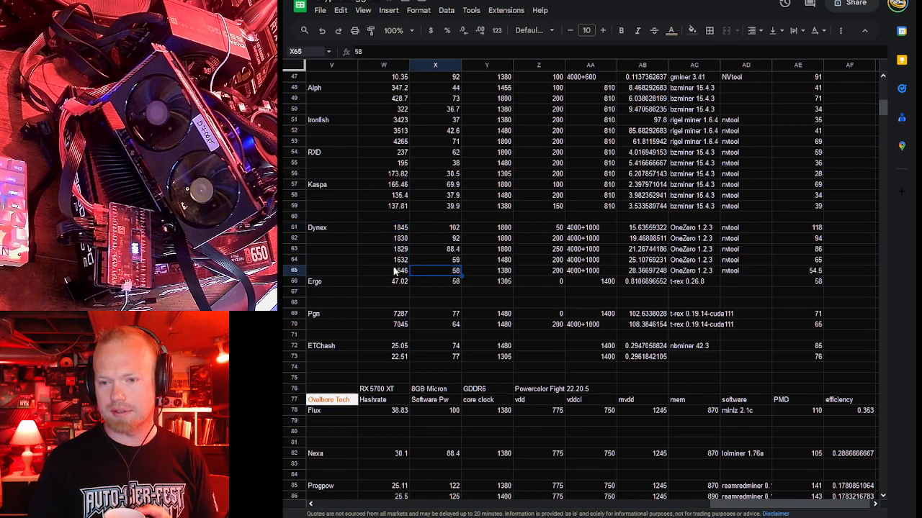
left_click(487, 259)
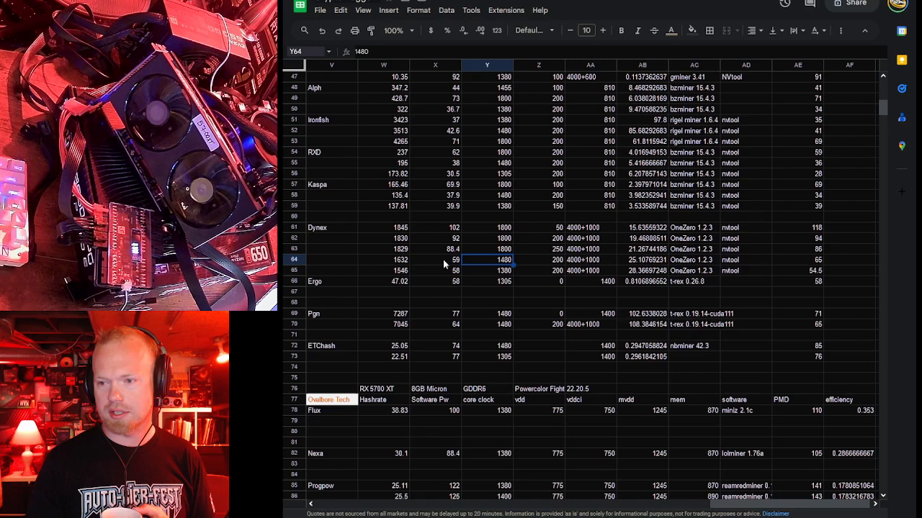
mouse_move(436, 272)
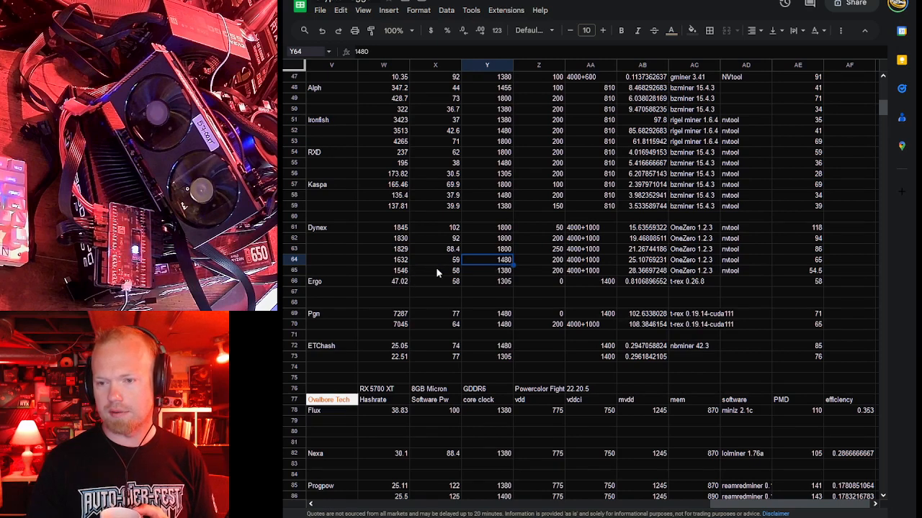
left_click(384, 271)
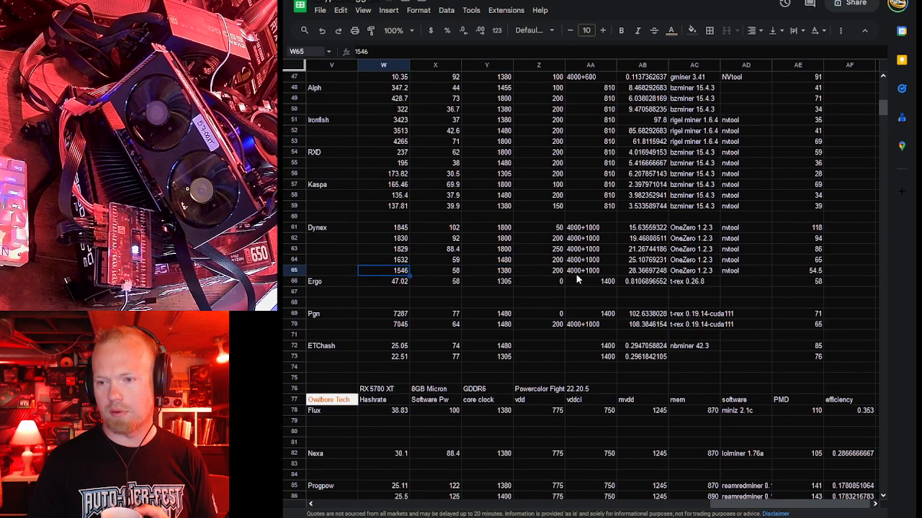
left_click(640, 271)
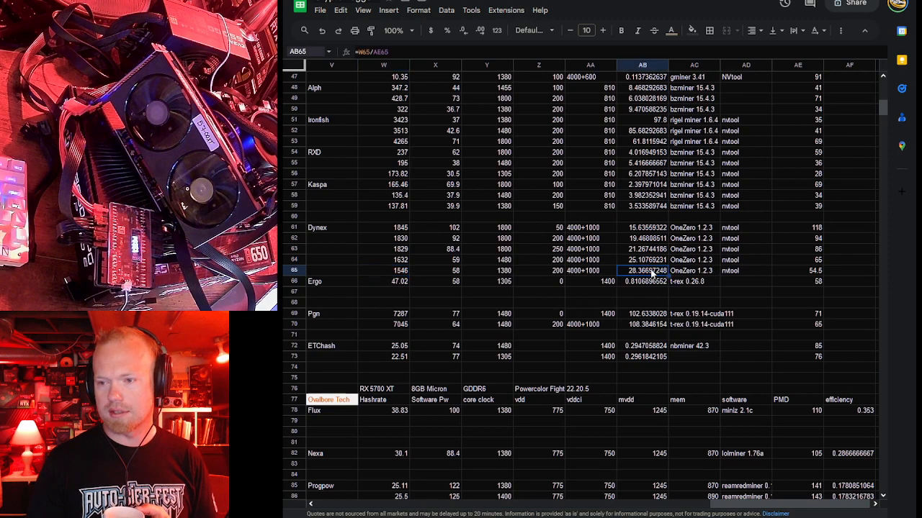
mouse_move(677, 314)
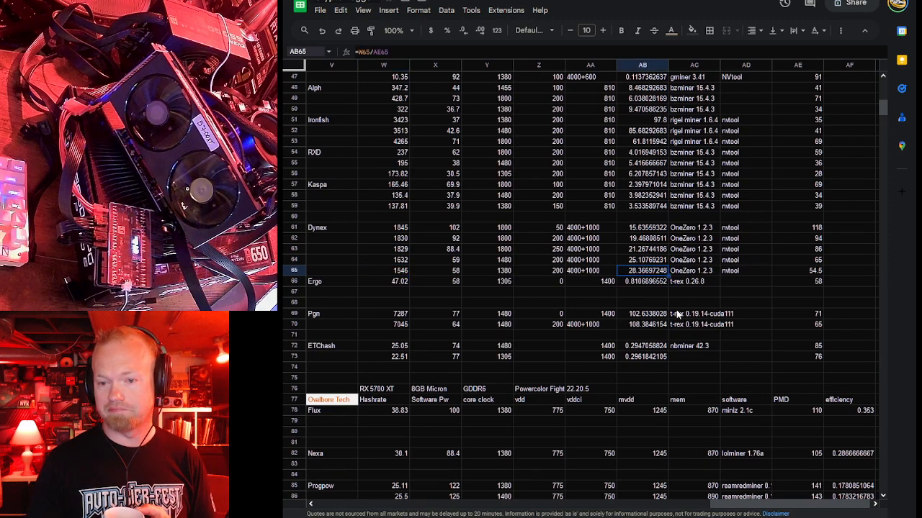
left_click(383, 281)
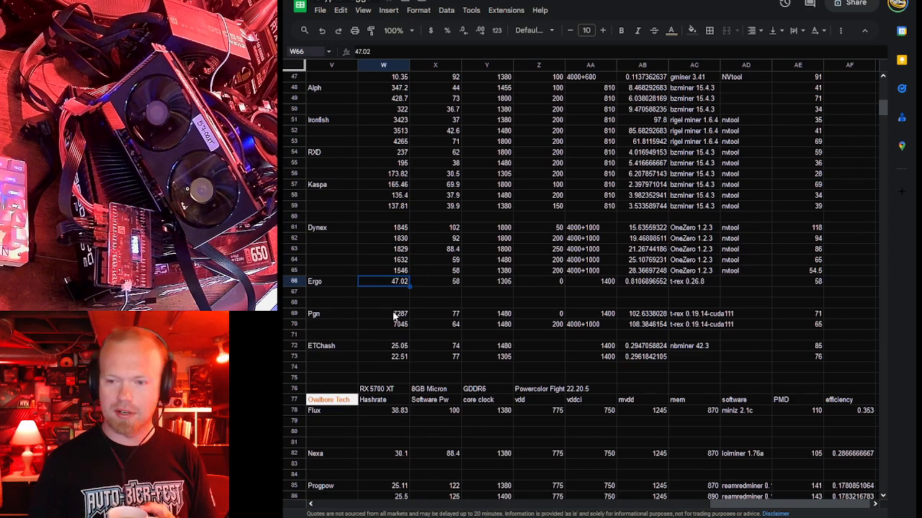
mouse_move(406, 301)
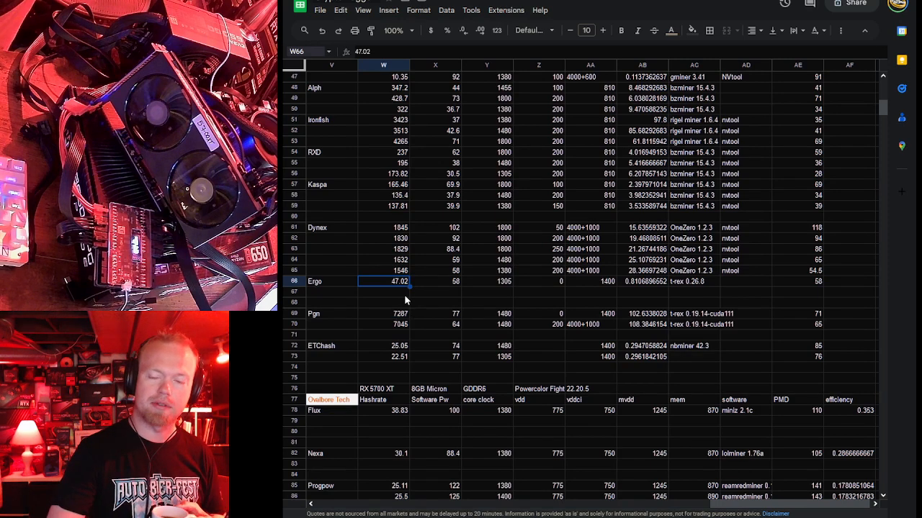
mouse_move(645, 266)
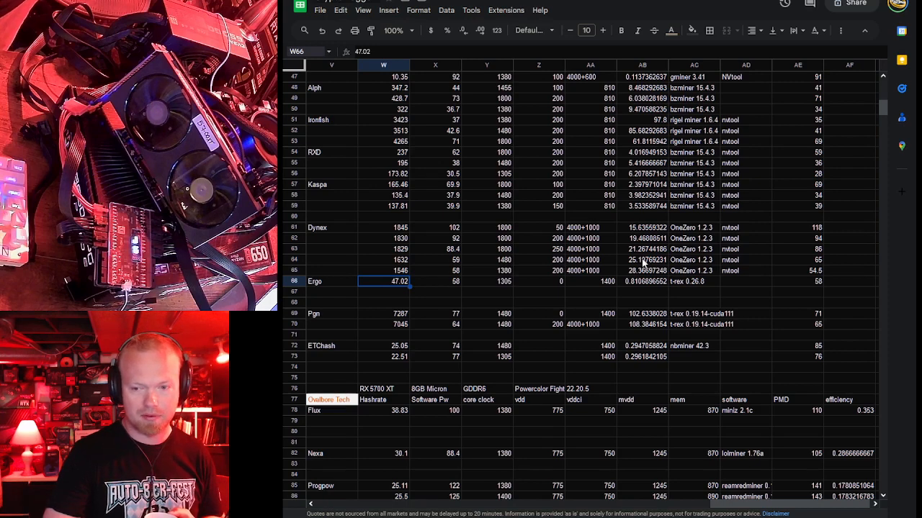
mouse_move(579, 280)
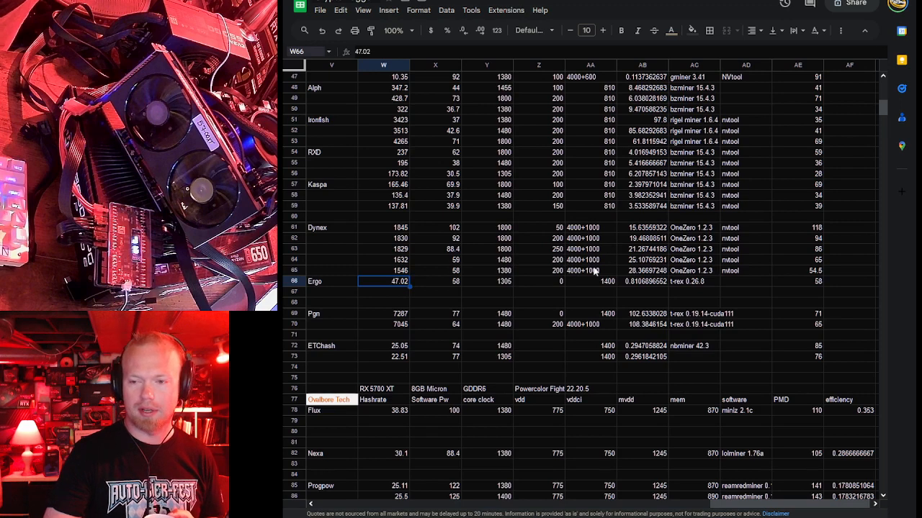
mouse_move(578, 291)
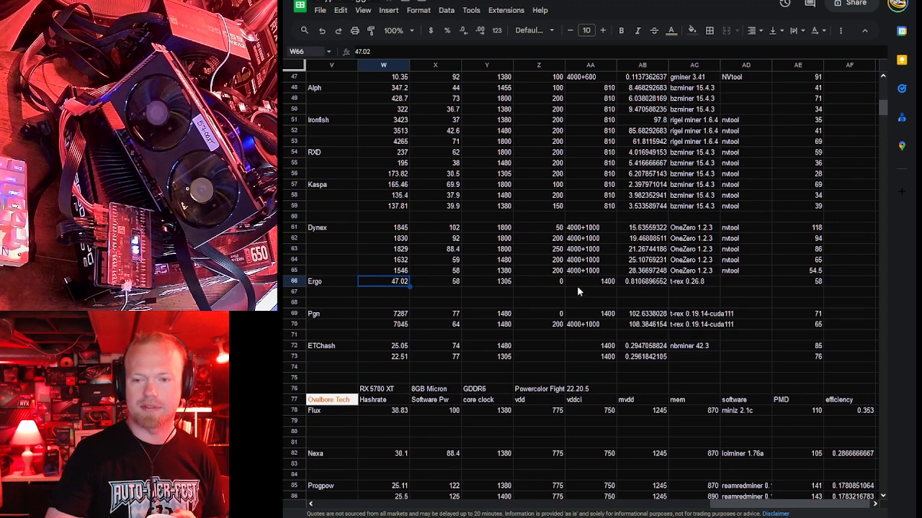
Check the Dynex memory overclock, the Ergo efficiency, and the Pyrin and ETChash hashrates
left_click(590, 270)
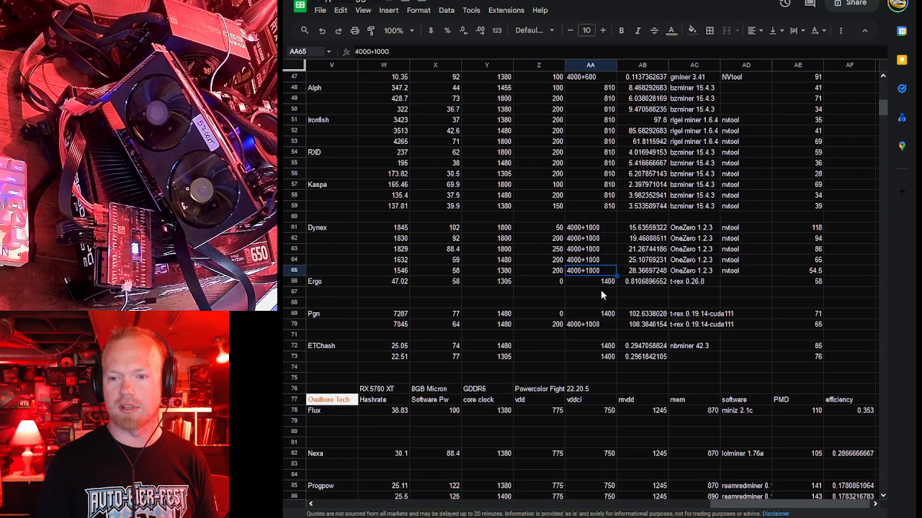
left_click(591, 292)
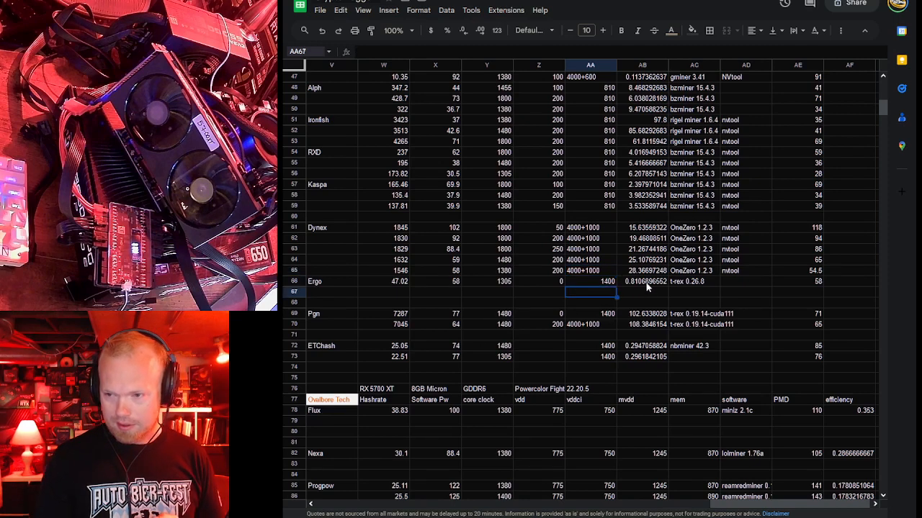
left_click(642, 281)
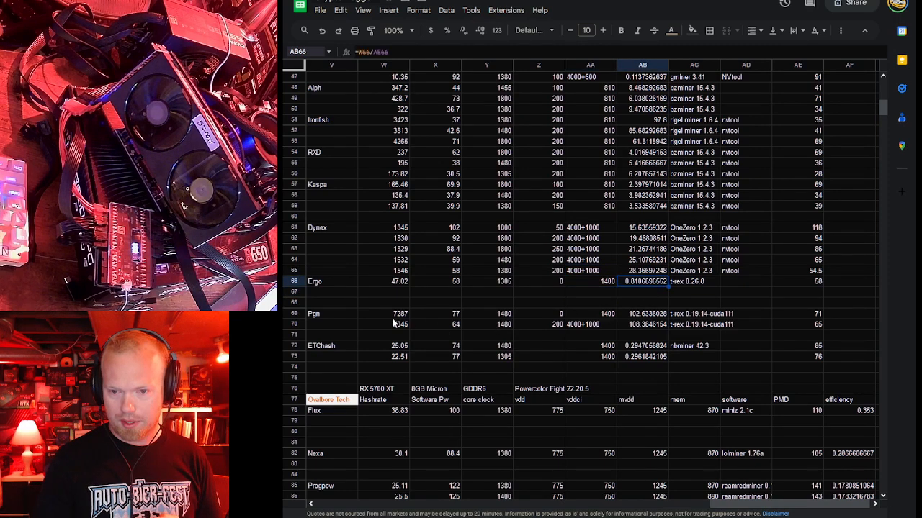
left_click(383, 314)
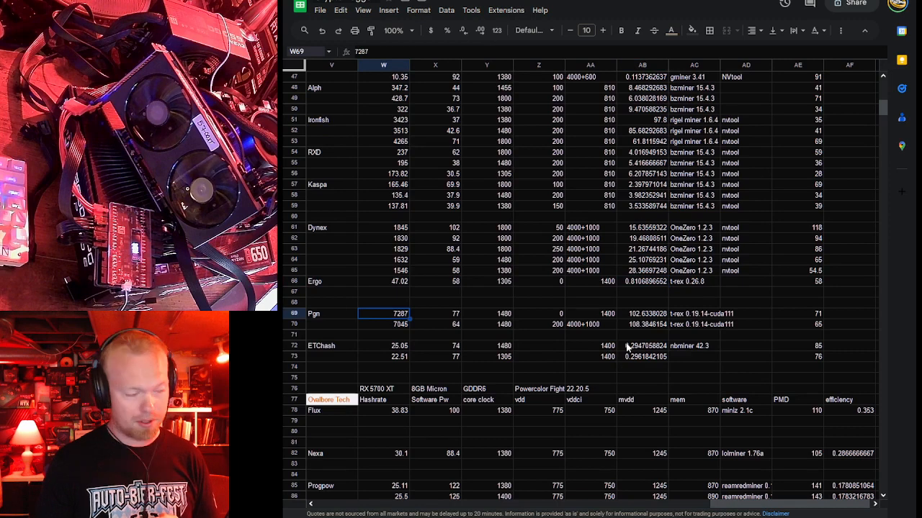
mouse_move(592, 336)
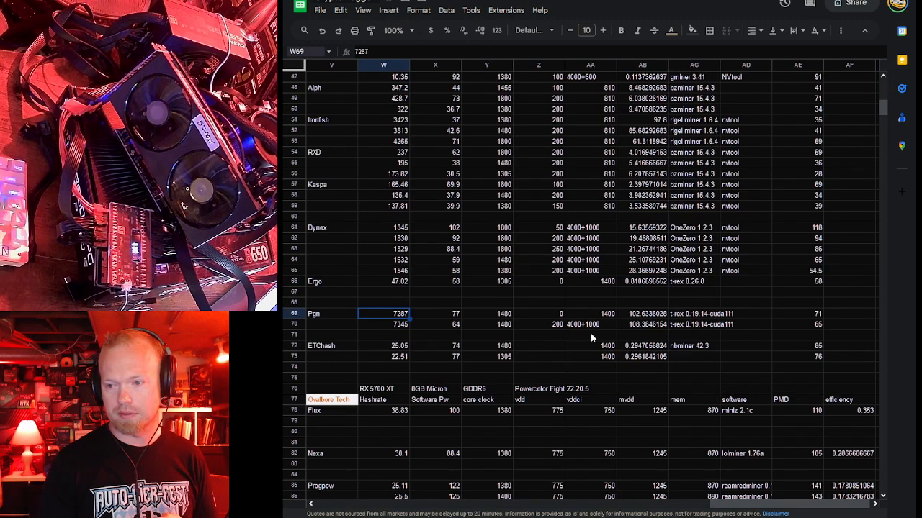
left_click(642, 303)
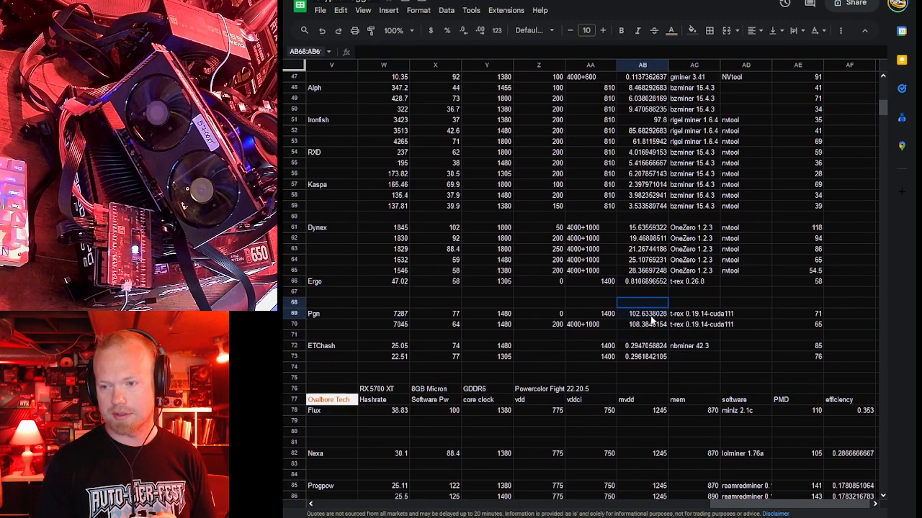
left_click(383, 324)
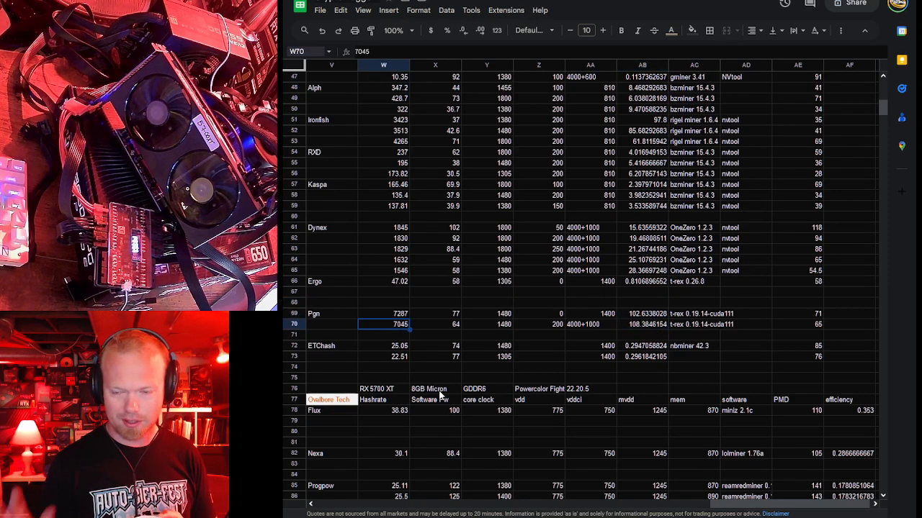
left_click(383, 346)
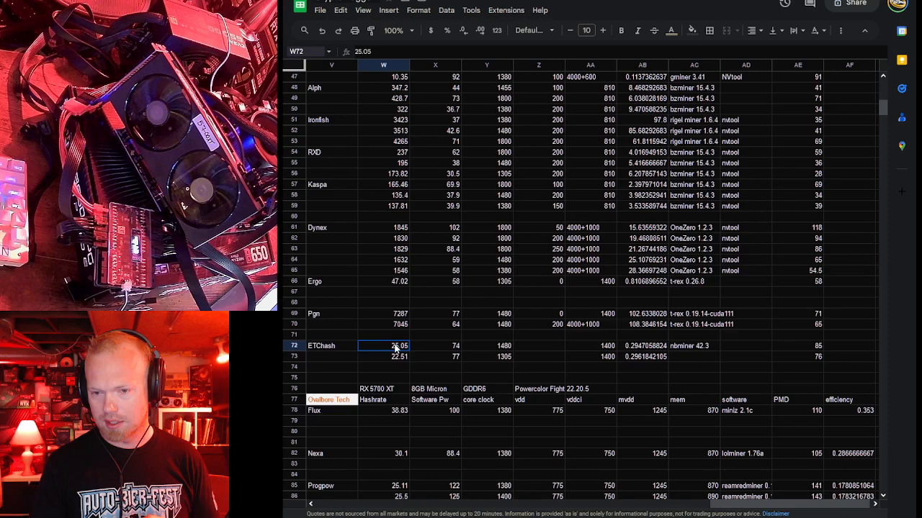
mouse_move(489, 328)
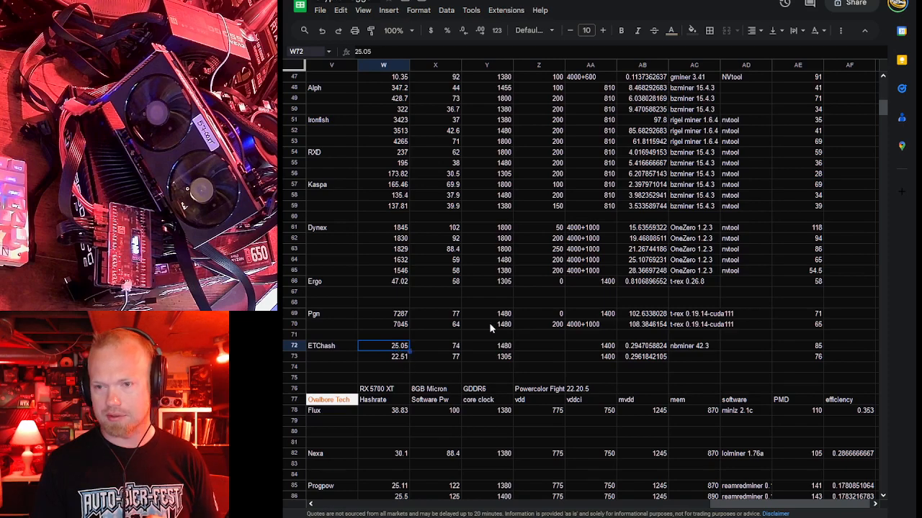
scroll("up", 3)
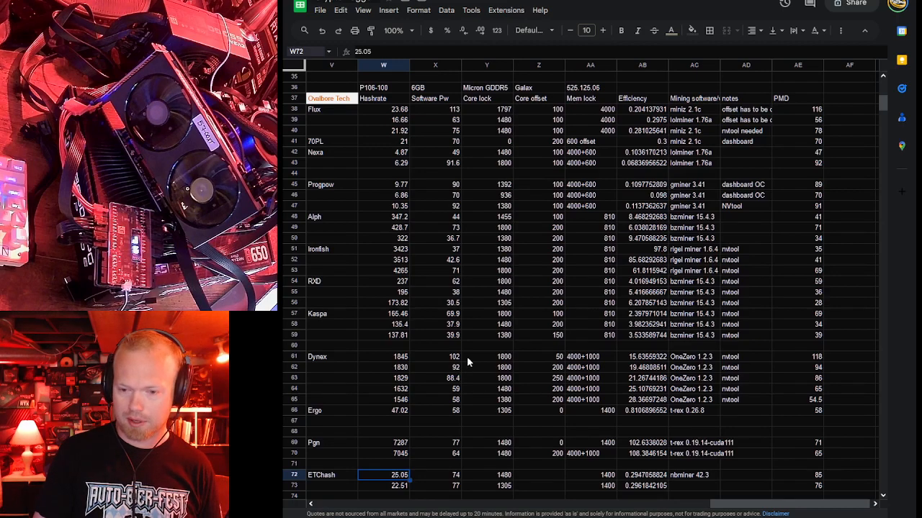
scroll("down", 3)
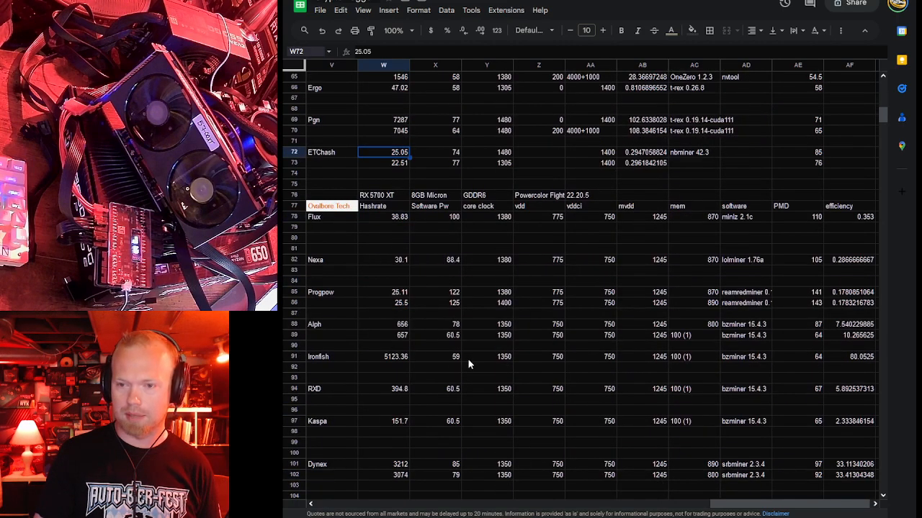
scroll("down", 3)
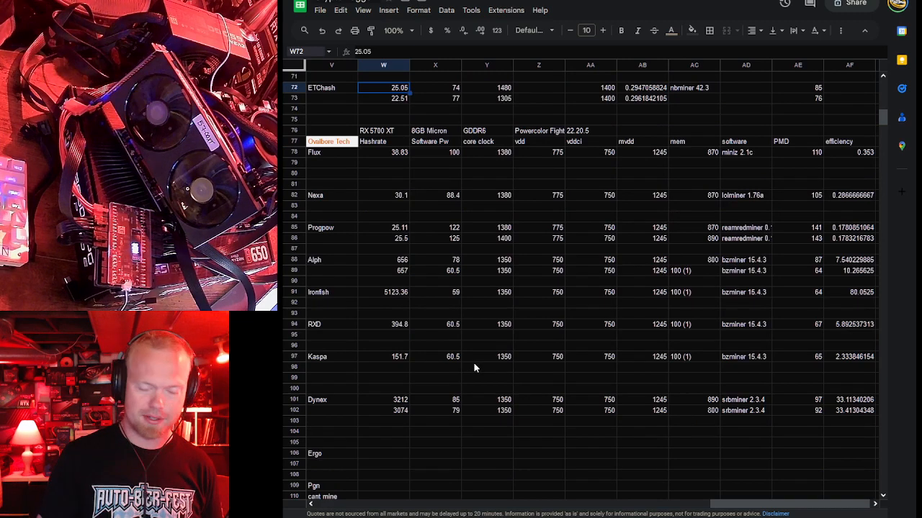
mouse_move(547, 378)
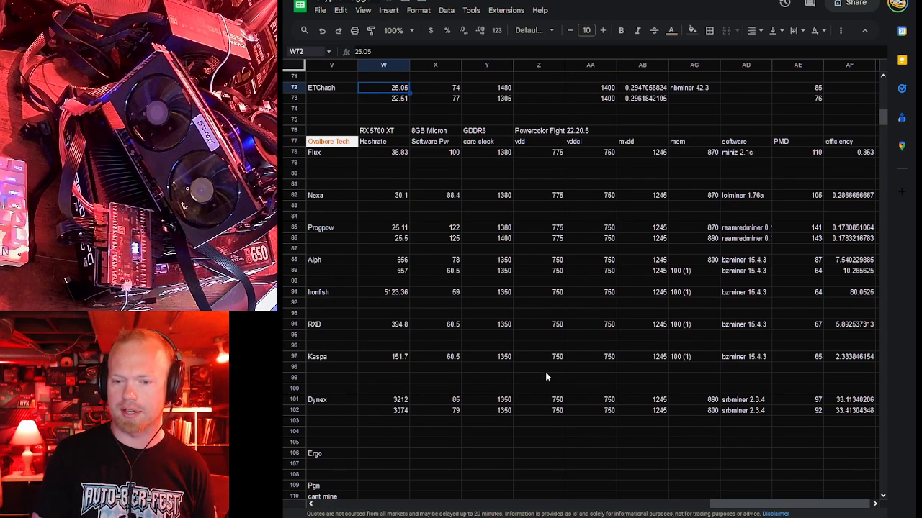
mouse_move(376, 449)
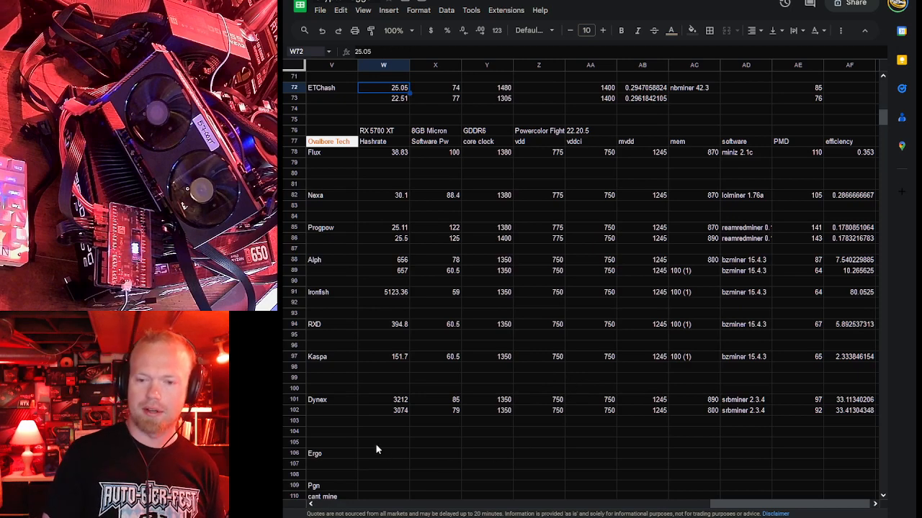
mouse_move(346, 489)
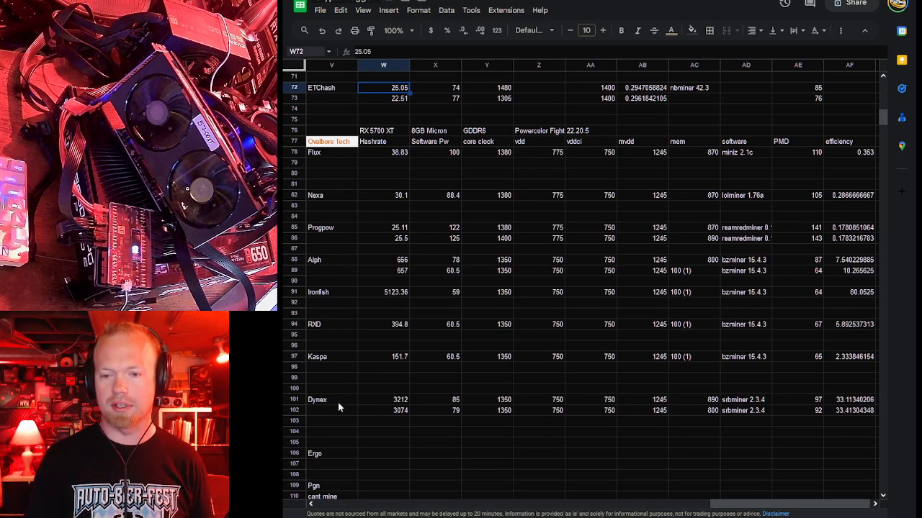
mouse_move(382, 167)
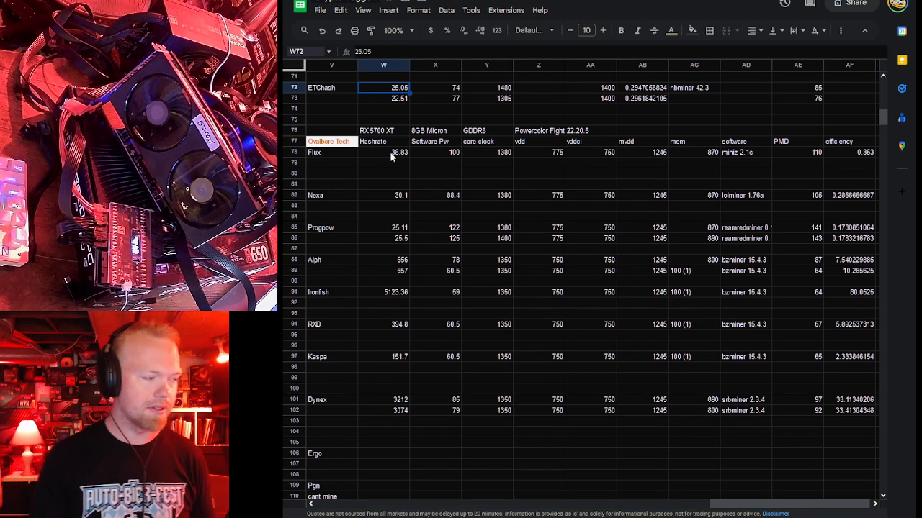
mouse_move(435, 173)
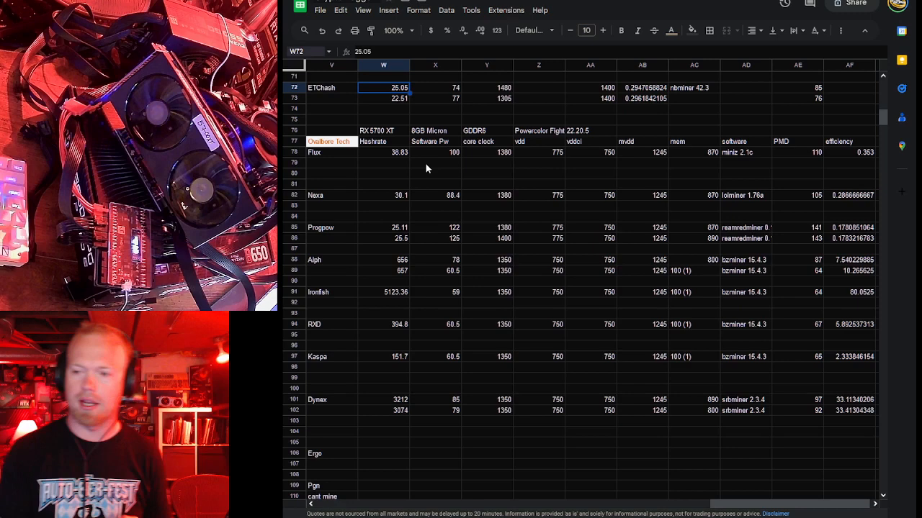
mouse_move(620, 455)
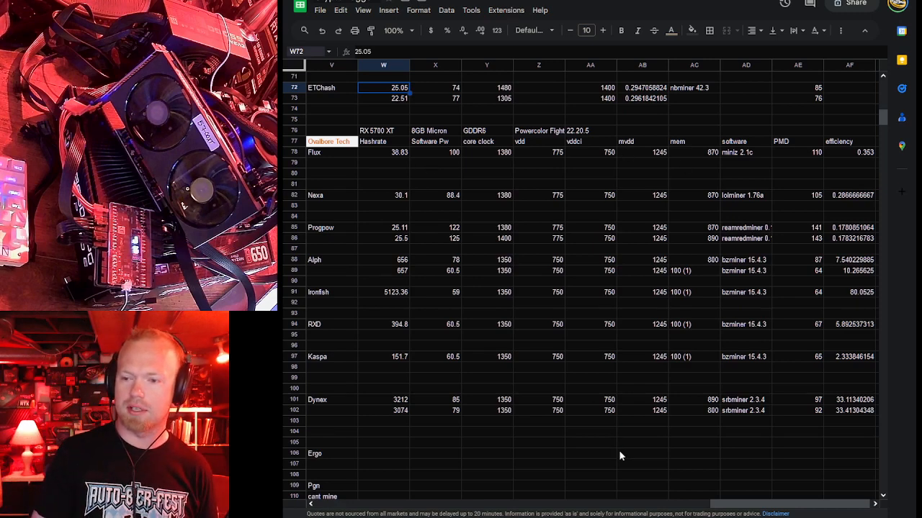
mouse_move(602, 268)
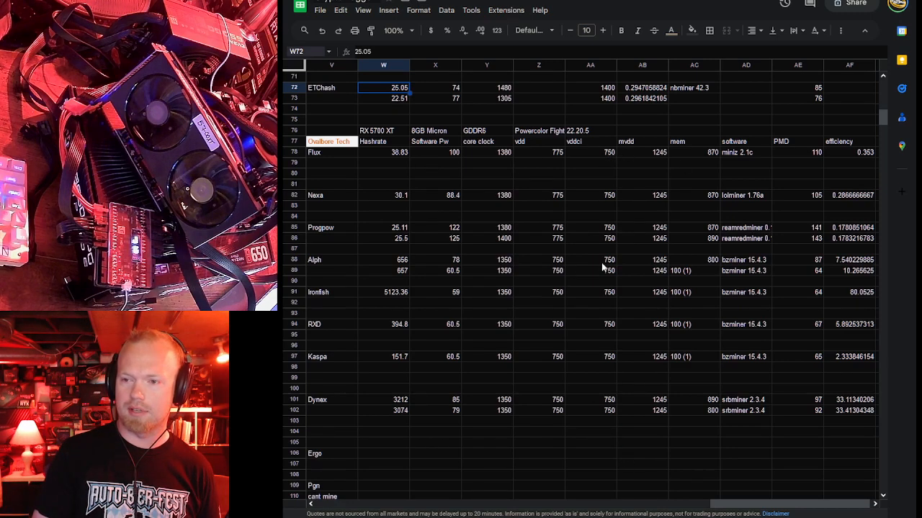
mouse_move(742, 288)
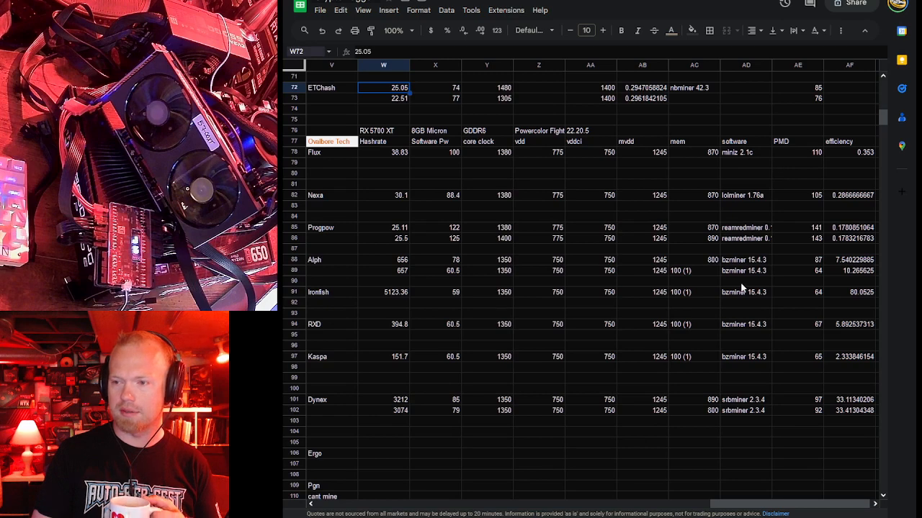
mouse_move(861, 169)
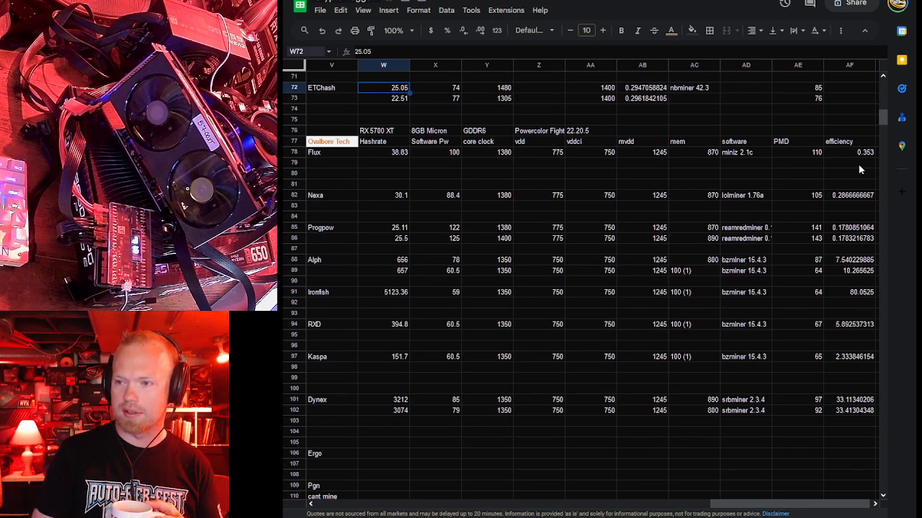
mouse_move(830, 326)
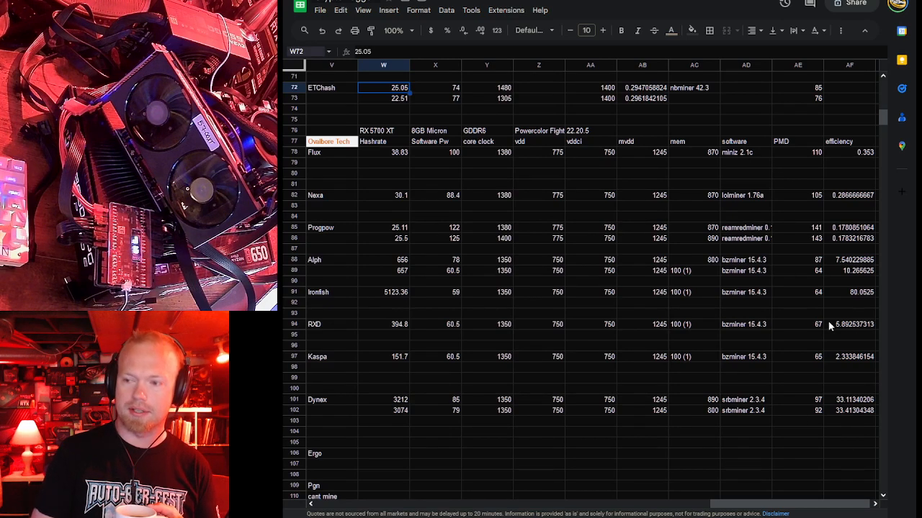
mouse_move(409, 167)
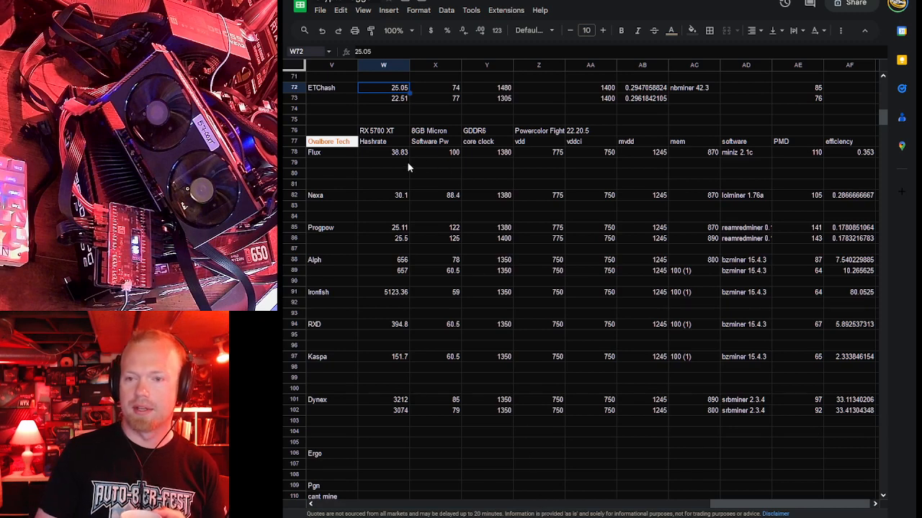
Compare the Flux software and PMD power readings, then the Flux, Nexa and Progpow hashrates
left_click(435, 153)
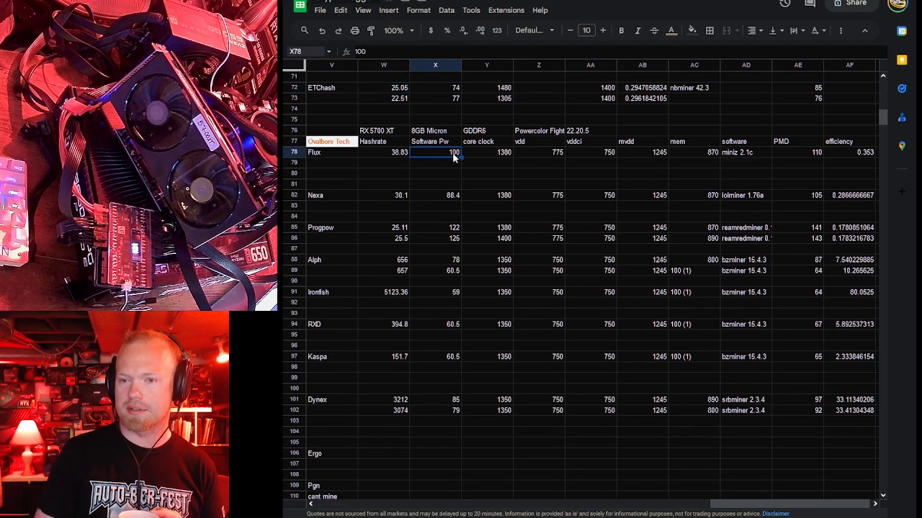
left_click(798, 153)
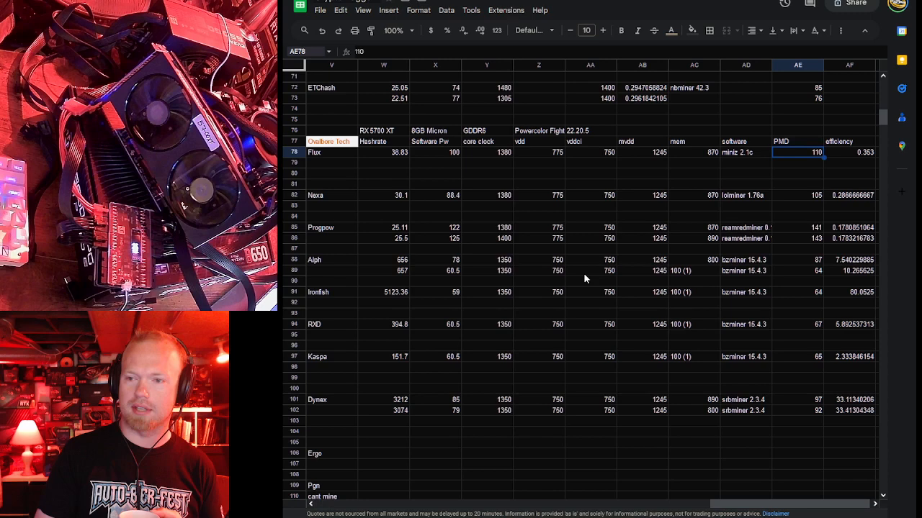
mouse_move(809, 213)
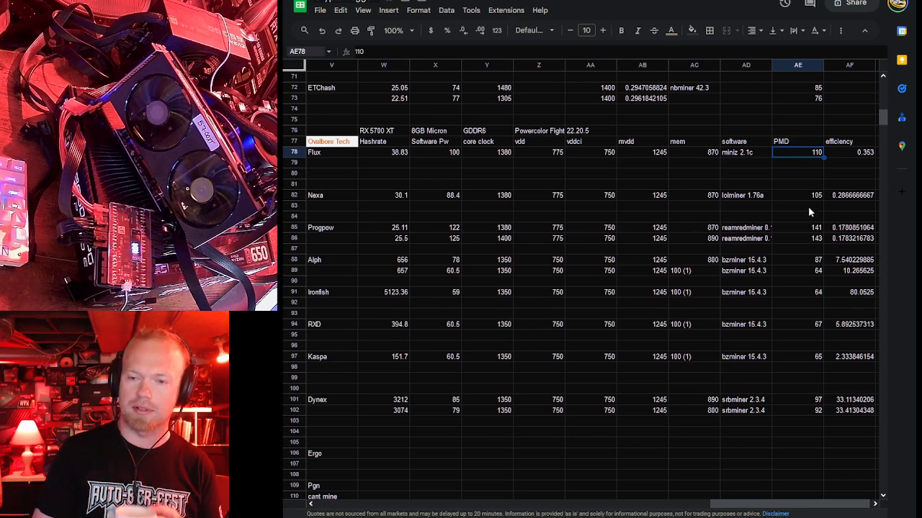
mouse_move(474, 161)
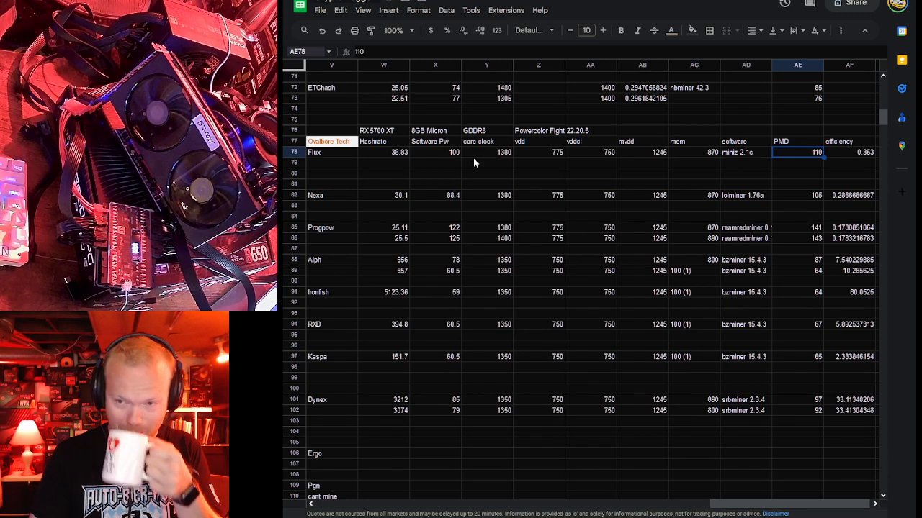
left_click(383, 152)
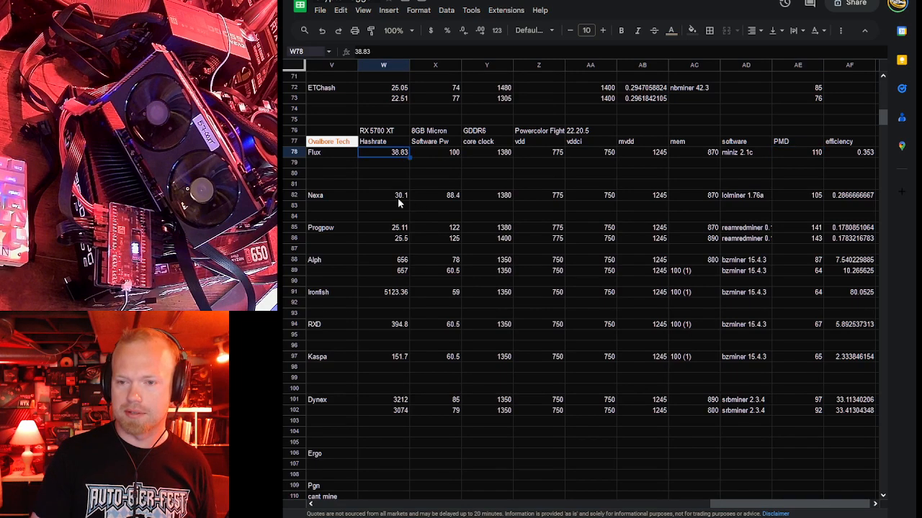
left_click(383, 196)
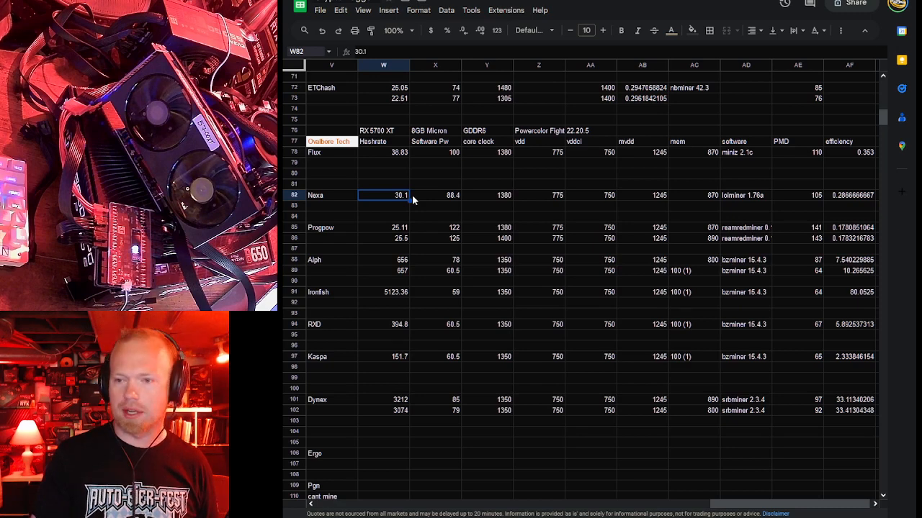
mouse_move(489, 269)
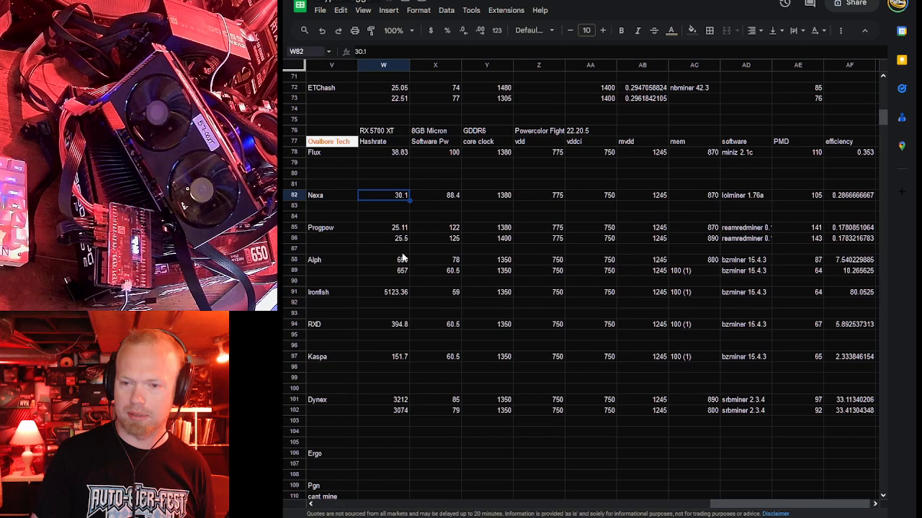
mouse_move(372, 226)
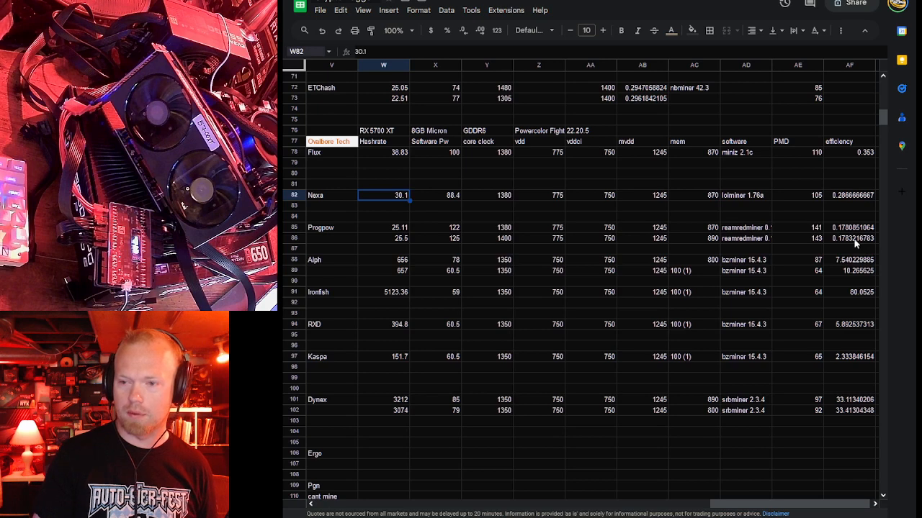
mouse_move(386, 239)
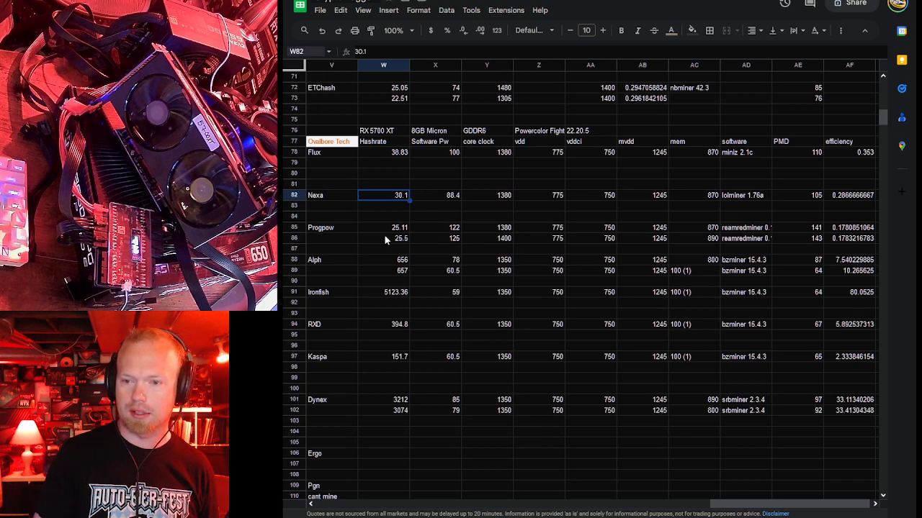
left_click(435, 239)
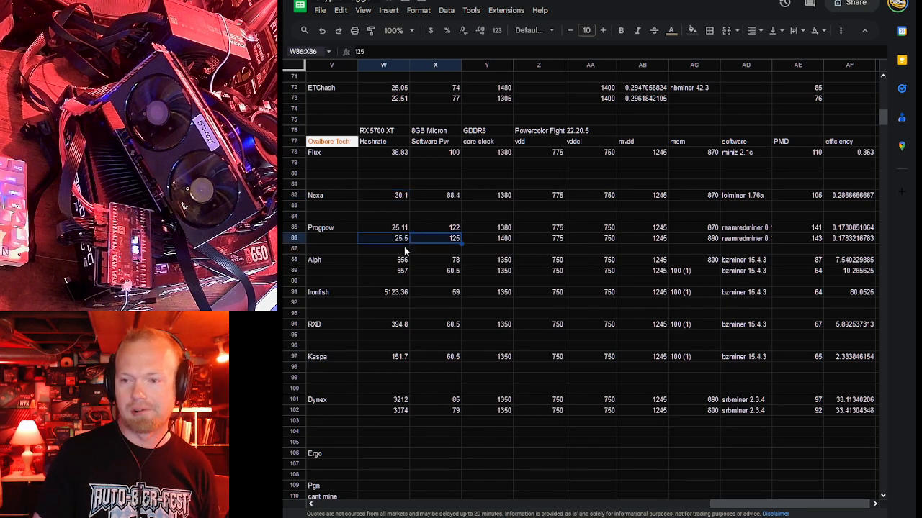
mouse_move(440, 214)
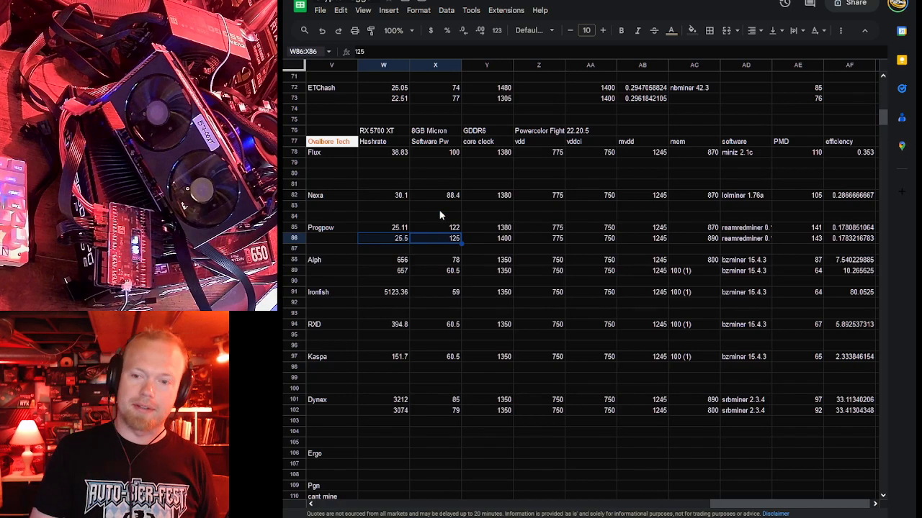
Review the second Alph hashrate and the RXD, Kaspa and Dynex benchmark rows of this section
scroll("down", 3)
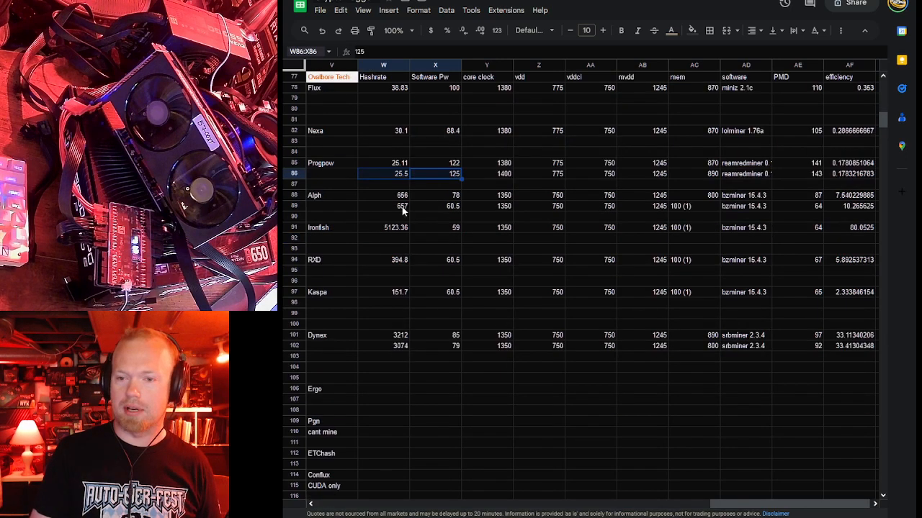
left_click(383, 378)
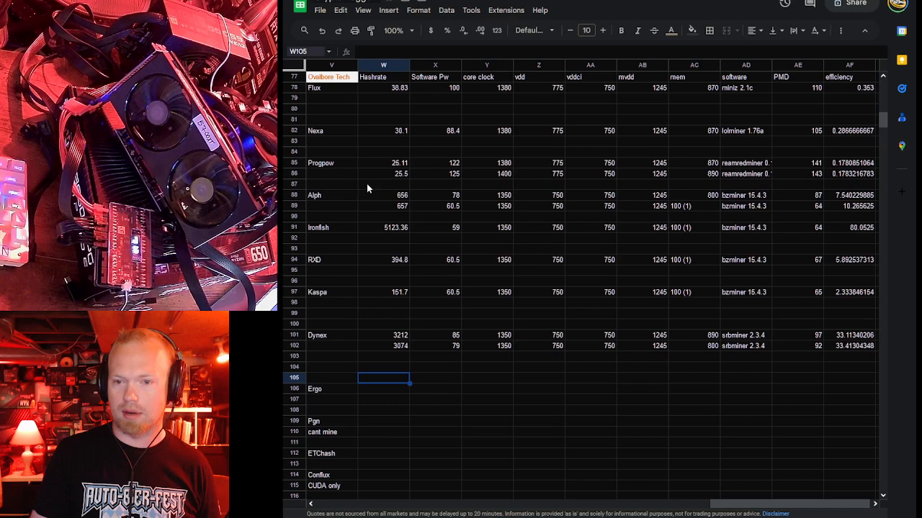
scroll("up", 3)
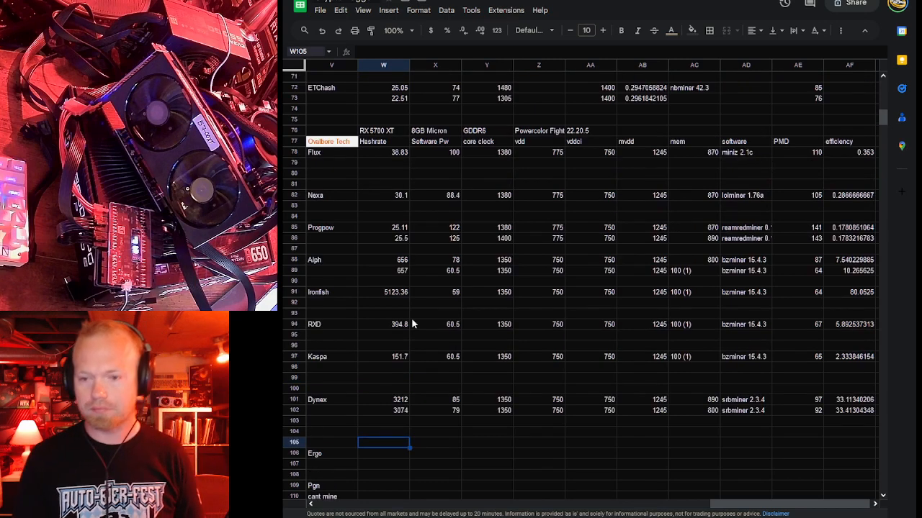
mouse_move(434, 273)
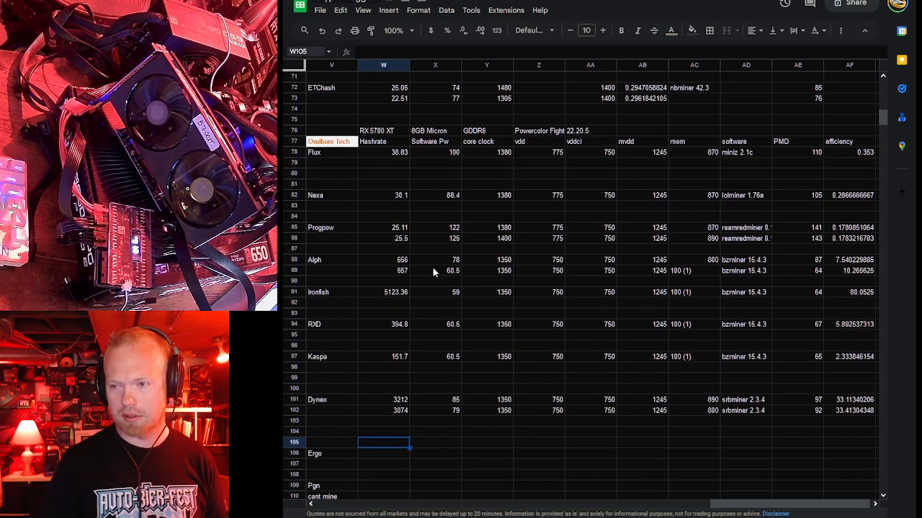
mouse_move(814, 269)
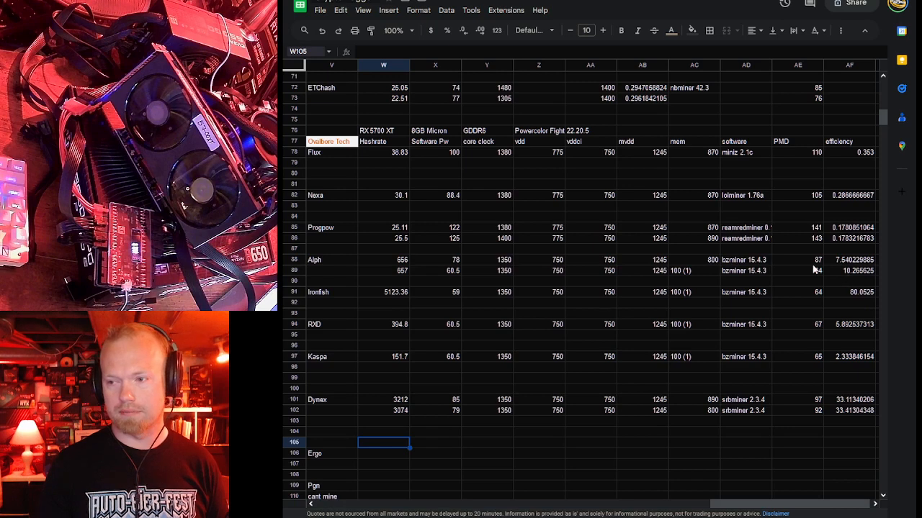
left_click(383, 271)
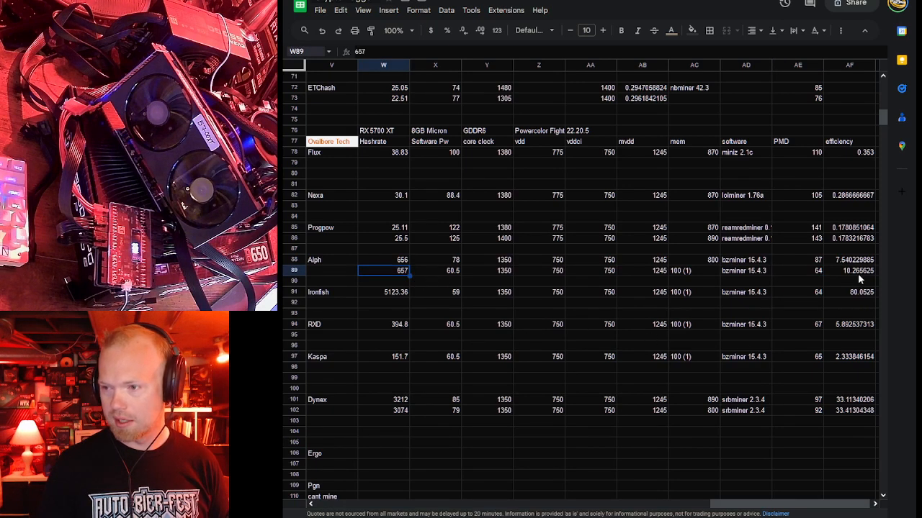
mouse_move(367, 314)
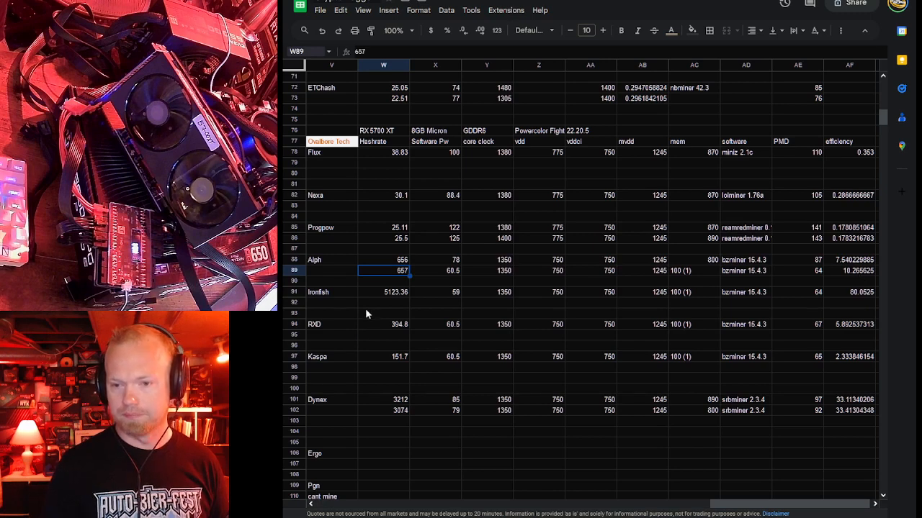
mouse_move(404, 320)
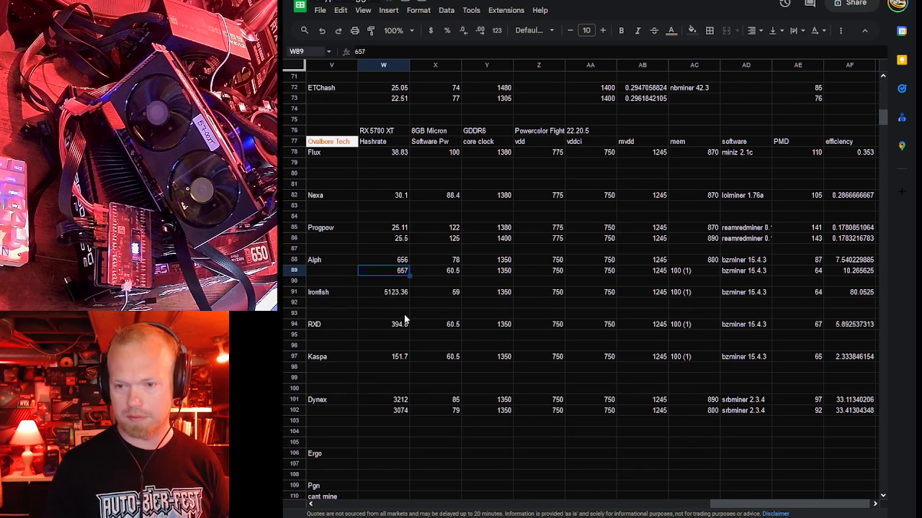
left_click(383, 324)
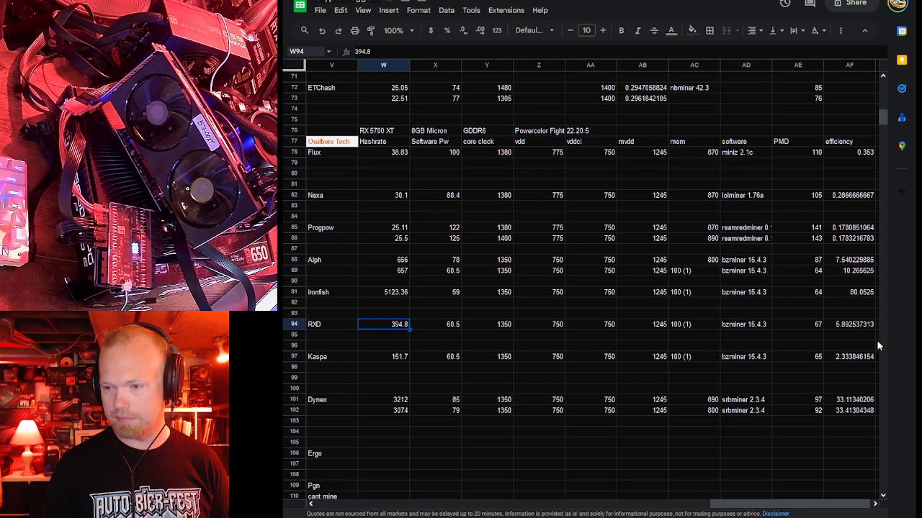
mouse_move(871, 334)
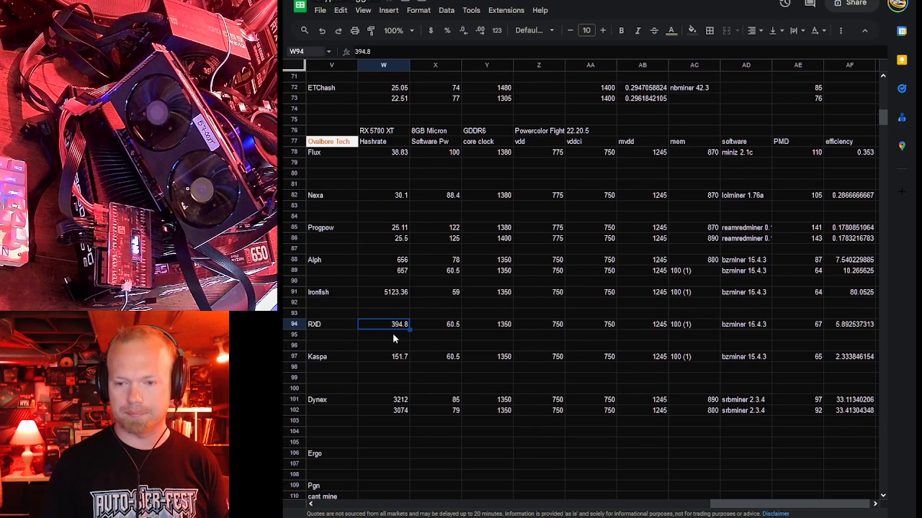
left_click(383, 357)
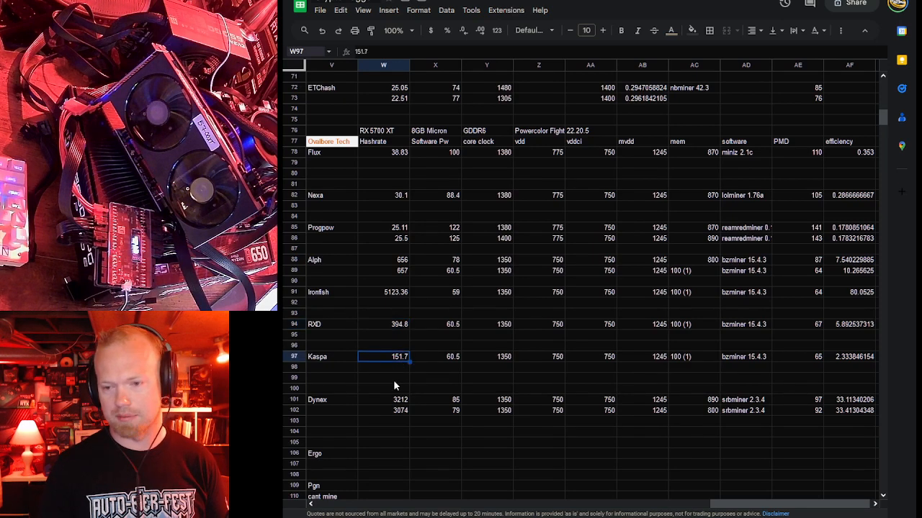
left_click(383, 410)
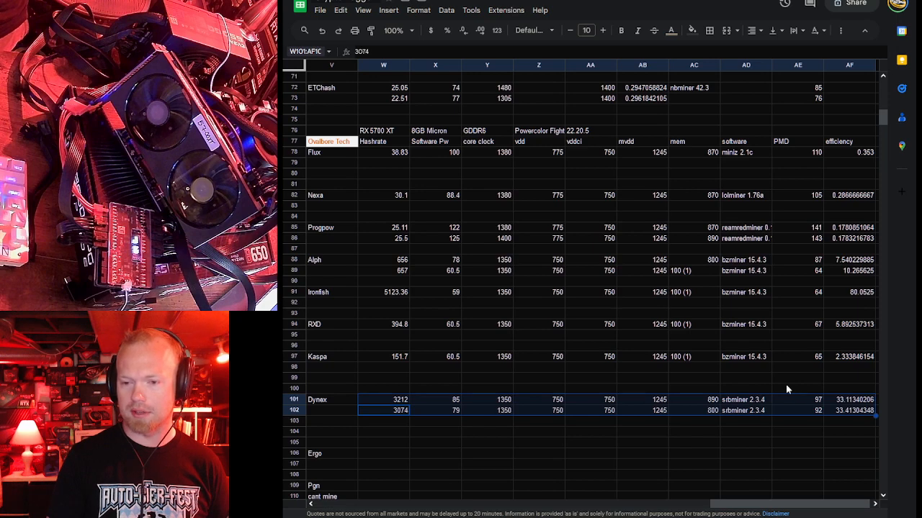
mouse_move(426, 428)
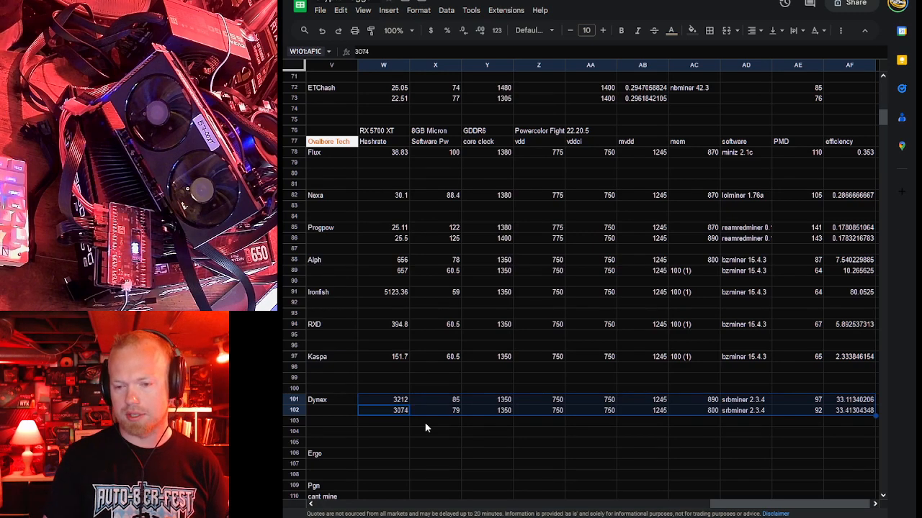
left_click(383, 420)
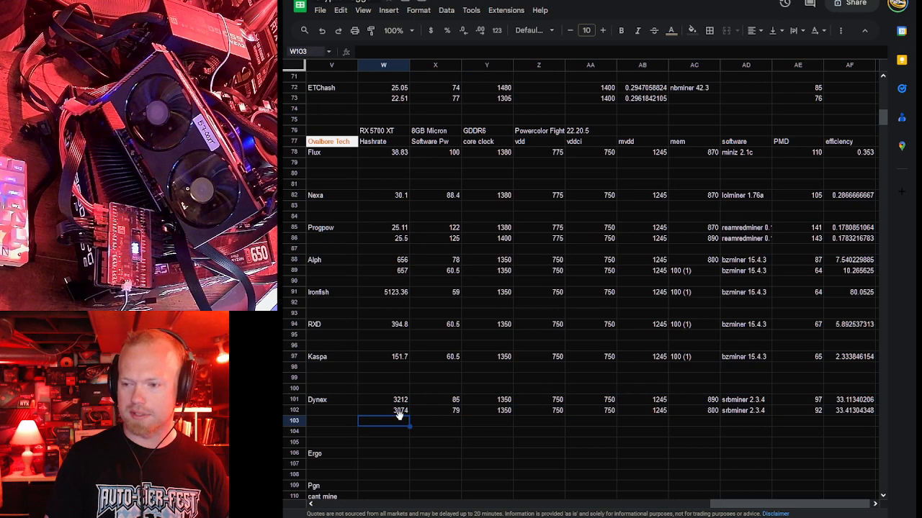
Scroll down to the RX 480 8GB rows and the RTX 3080 Ti table below
scroll("down", 3)
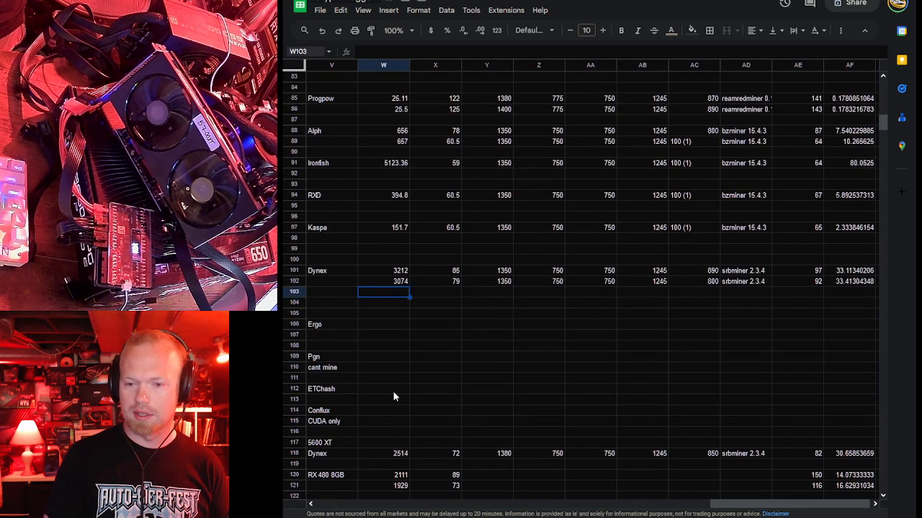
scroll("down", 3)
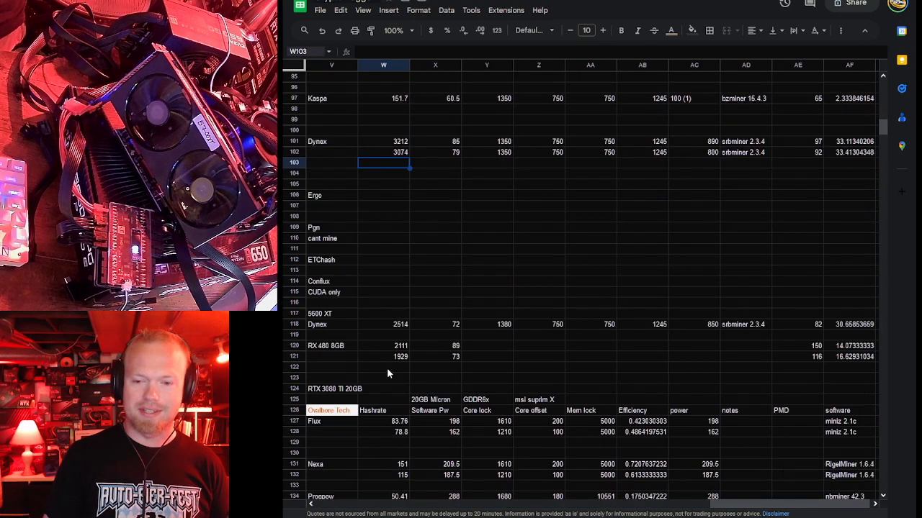
scroll("down", 3)
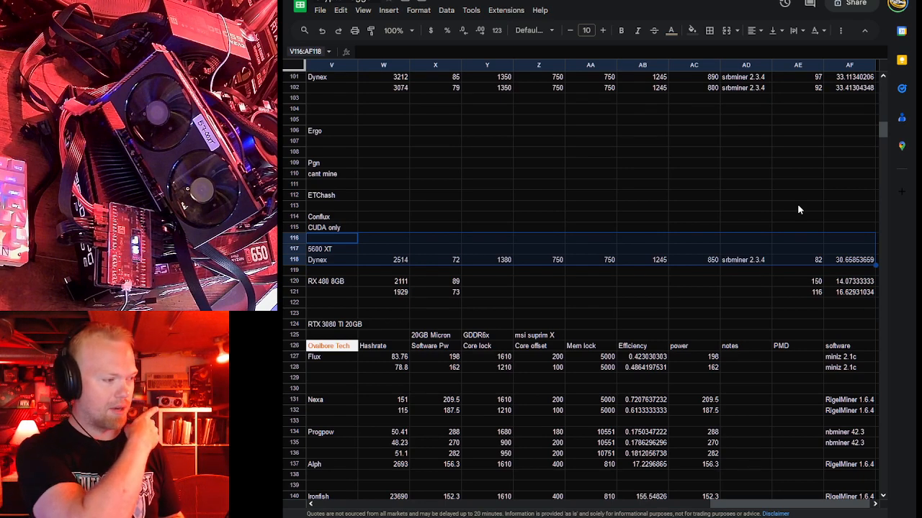
mouse_move(403, 273)
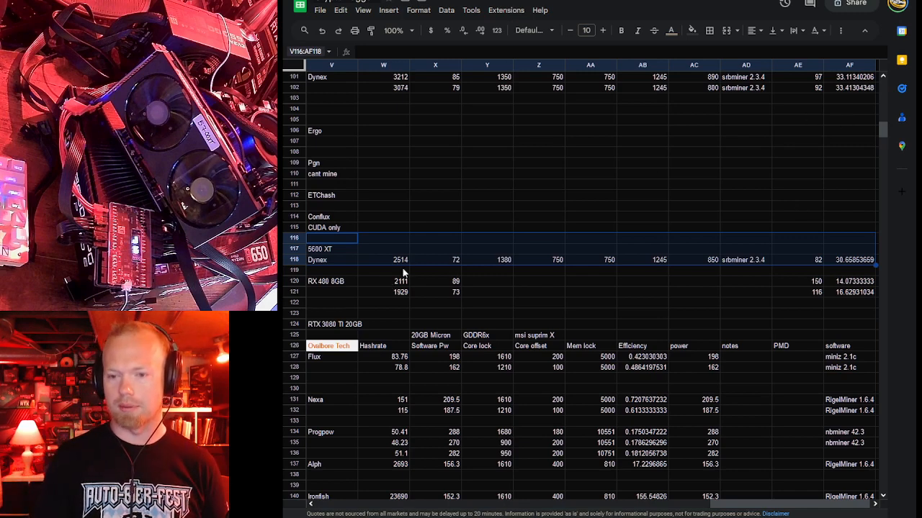
mouse_move(843, 273)
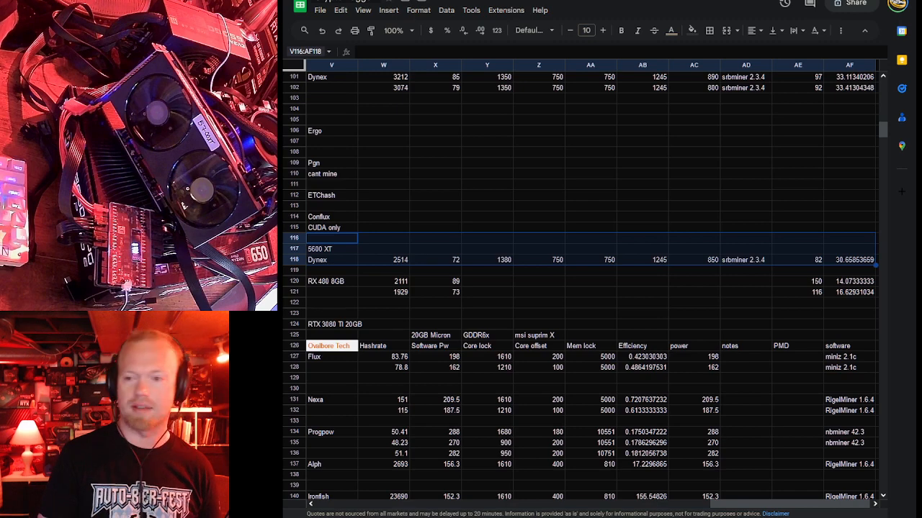
mouse_move(547, 282)
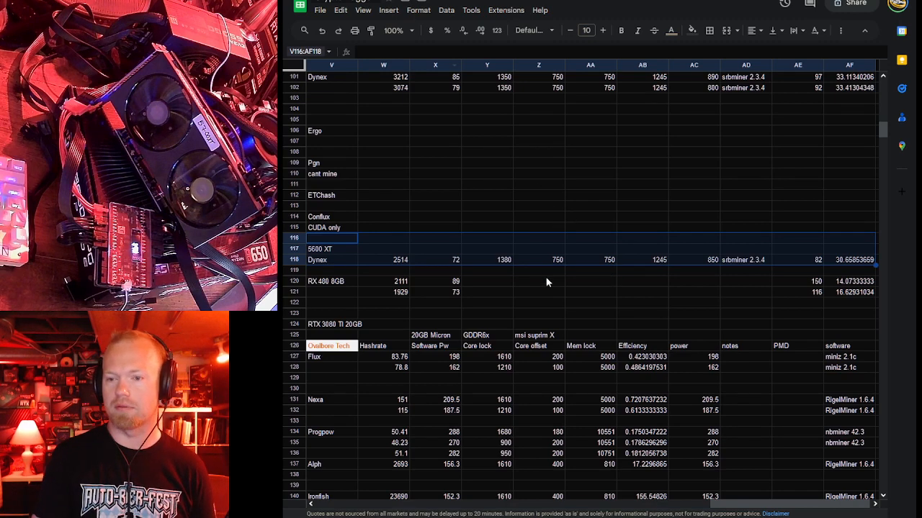
scroll("up", 3)
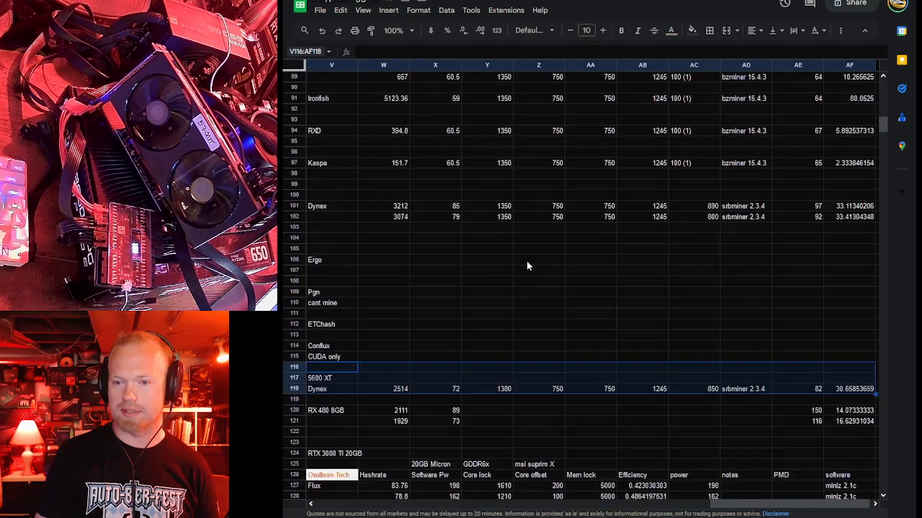
scroll("up", 3)
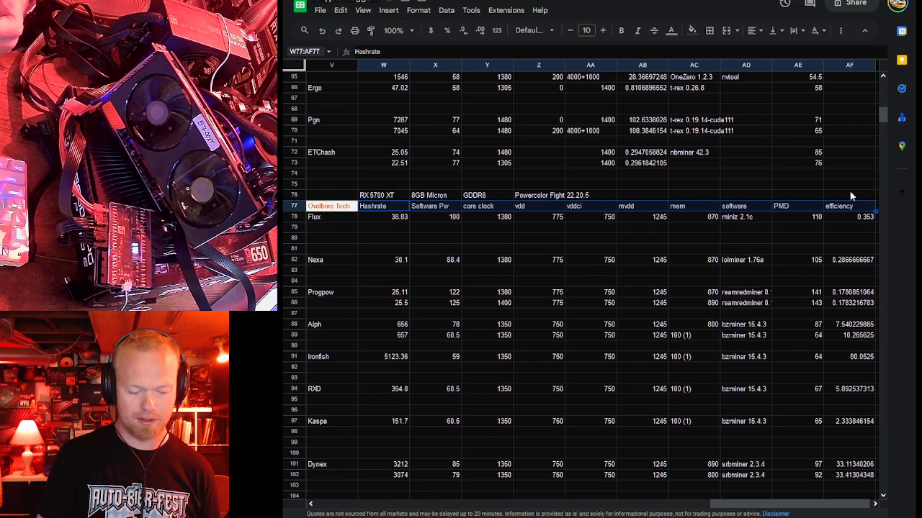
scroll("down", 3)
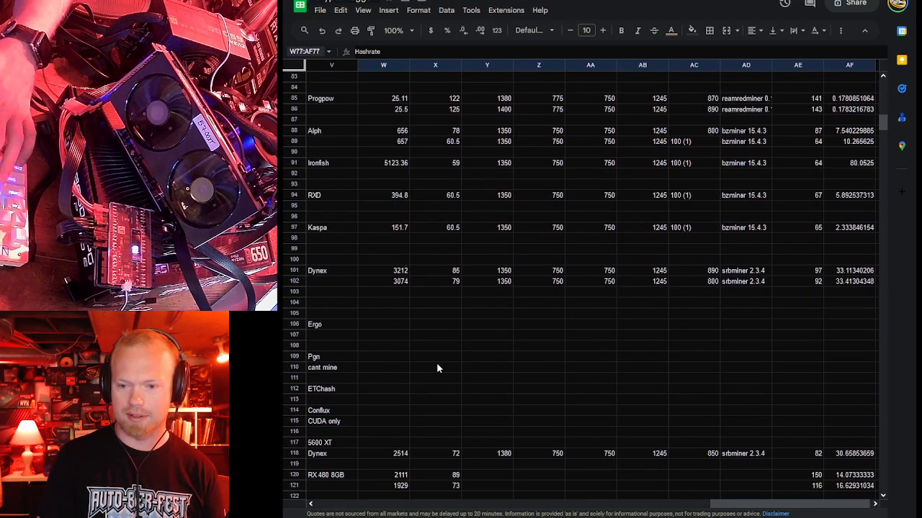
left_click(383, 442)
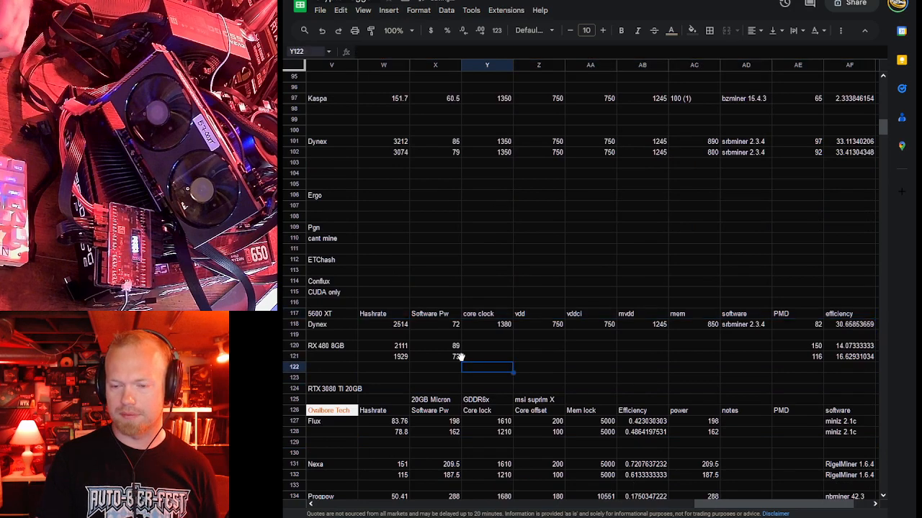
mouse_move(569, 325)
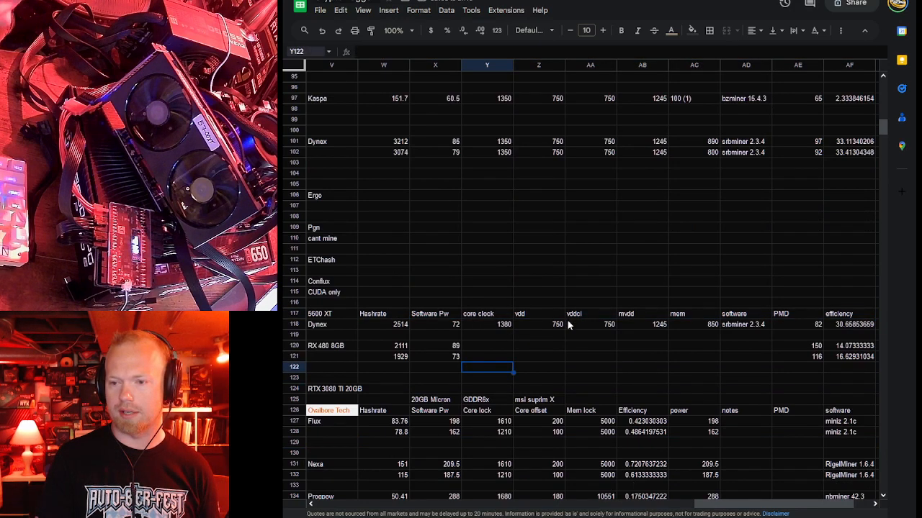
mouse_move(709, 336)
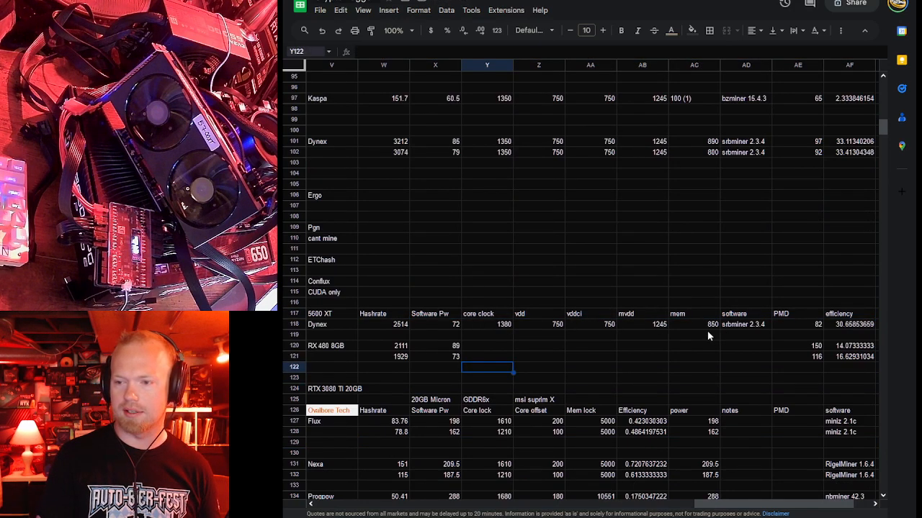
mouse_move(781, 340)
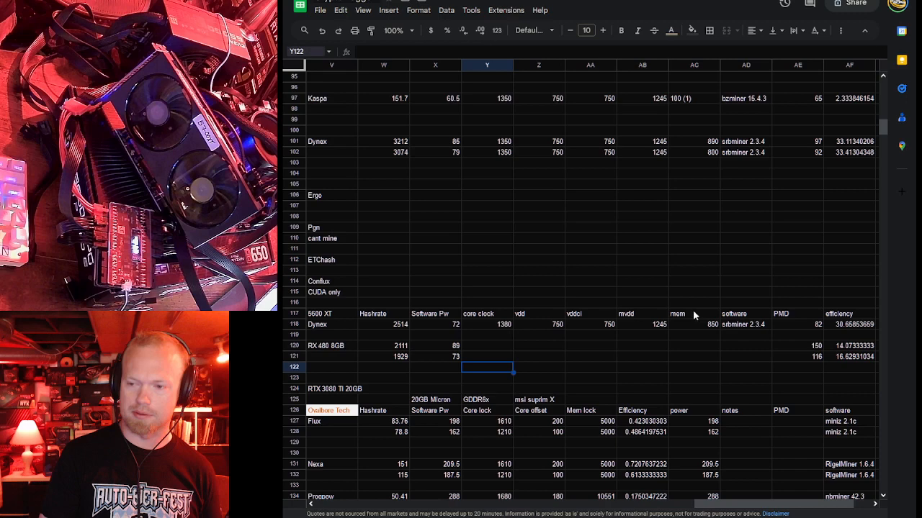
mouse_move(533, 332)
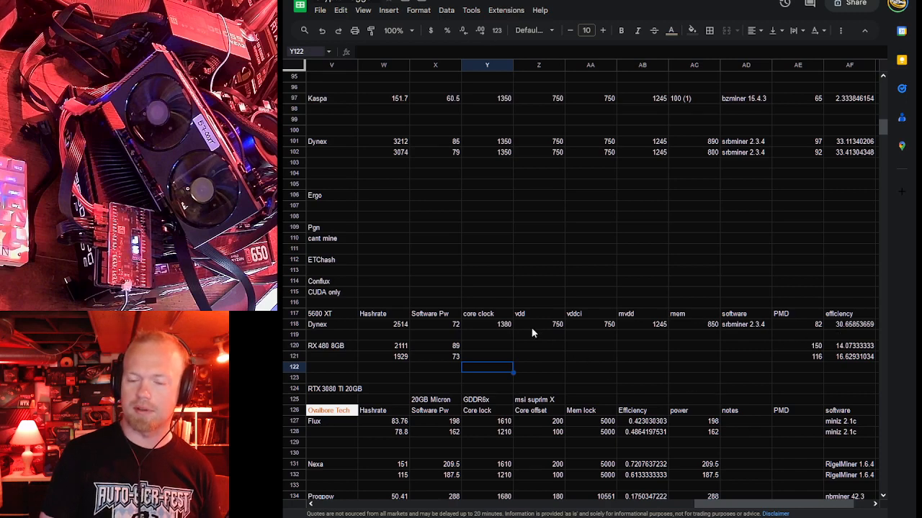
mouse_move(504, 244)
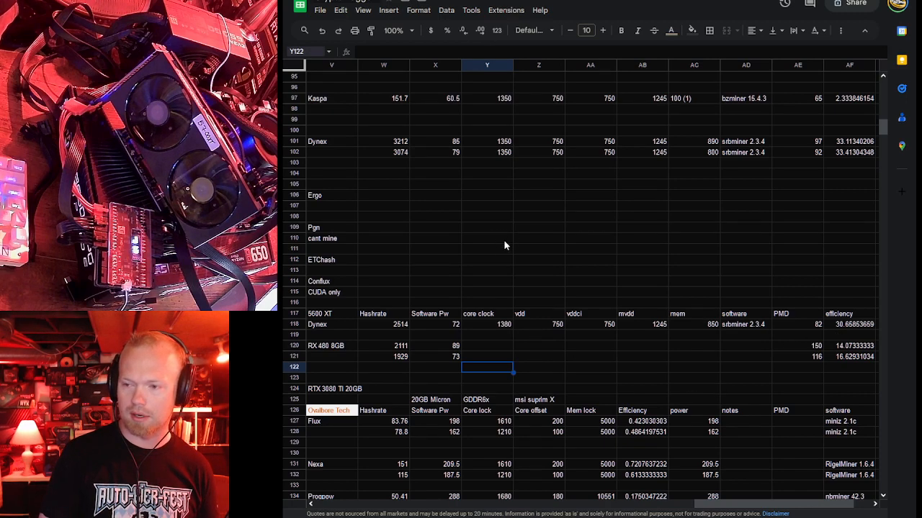
scroll("down", 3)
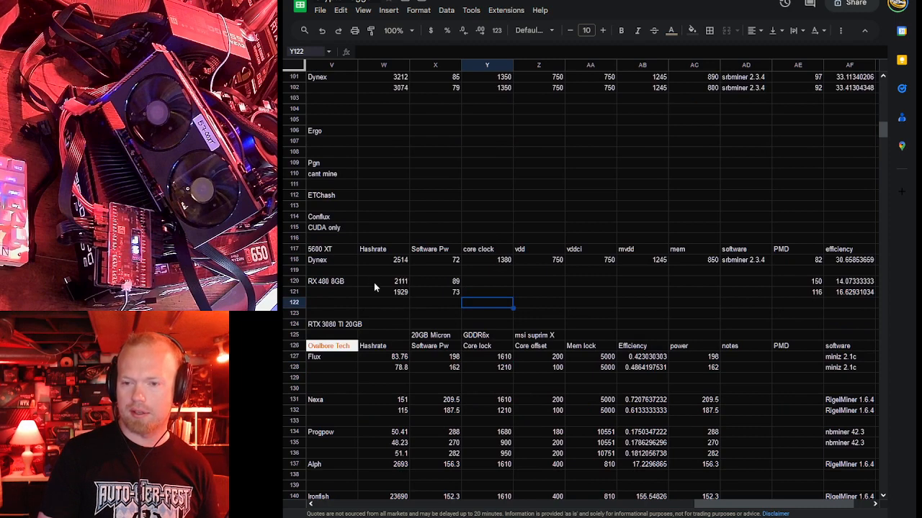
left_click(383, 281)
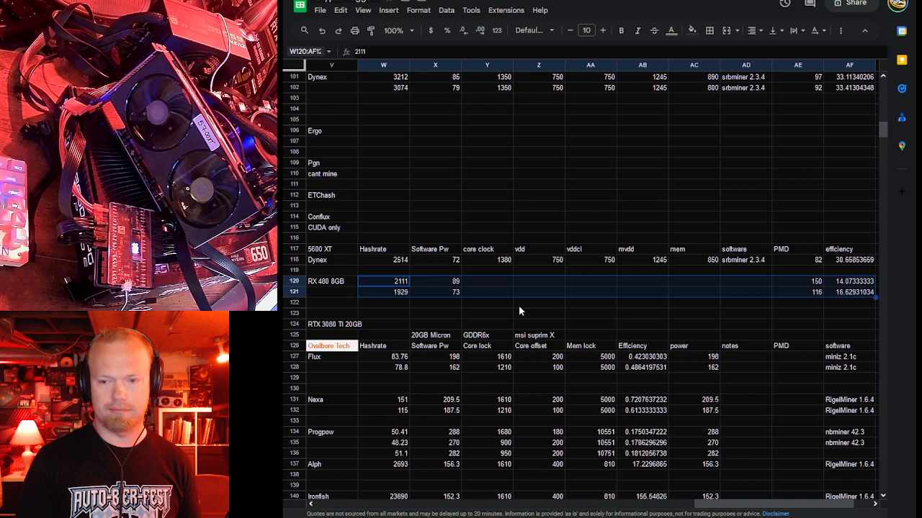
mouse_move(514, 308)
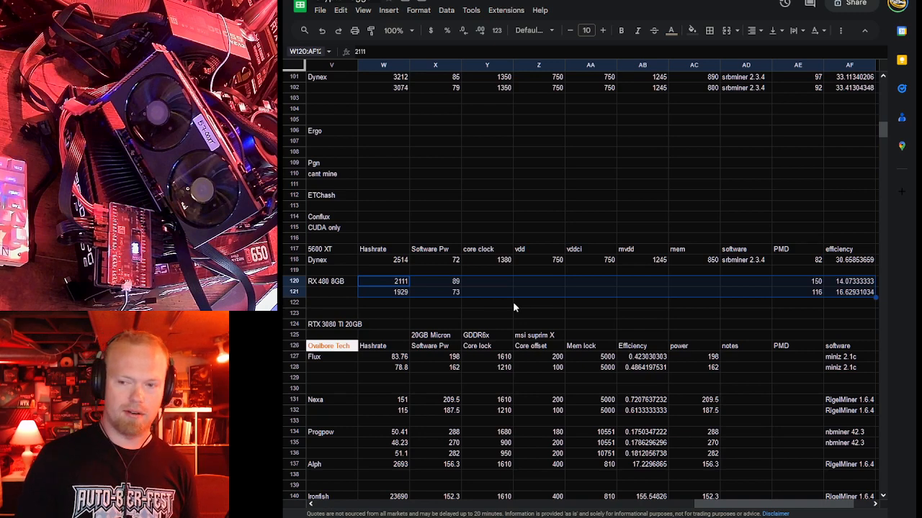
mouse_move(509, 305)
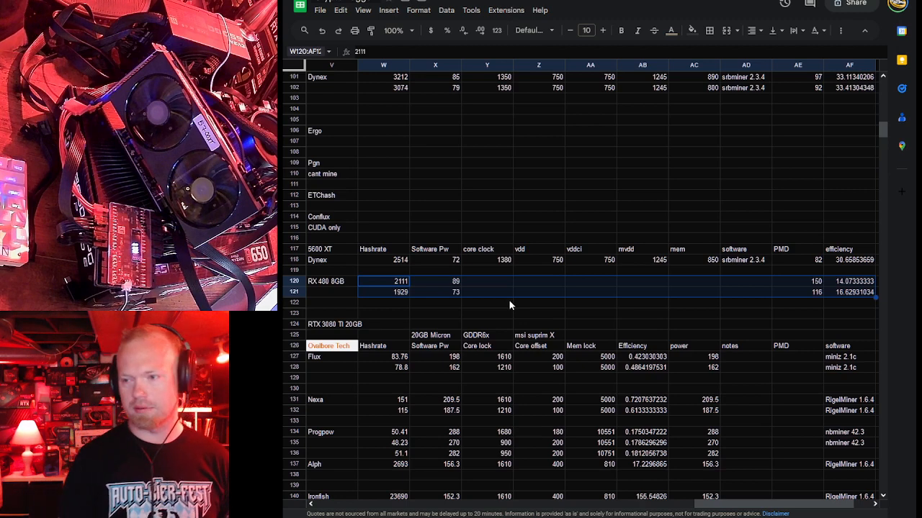
mouse_move(809, 403)
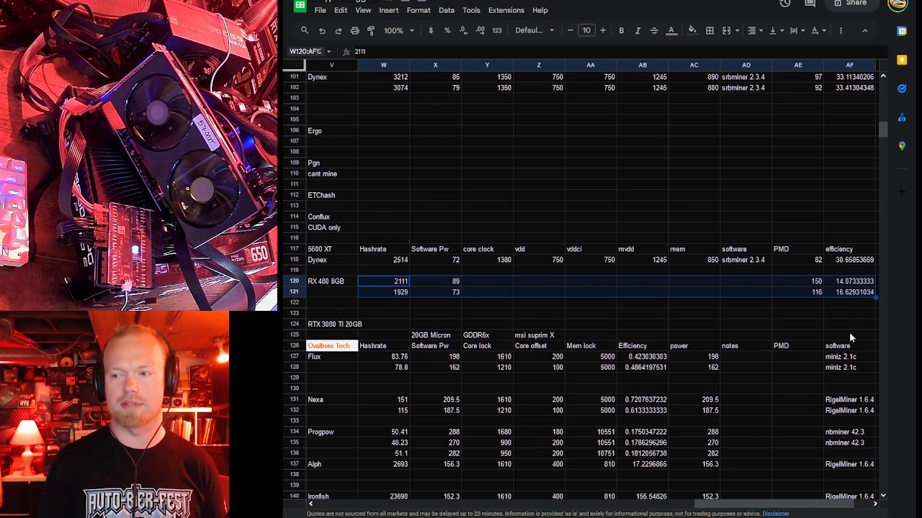
scroll("up", 3)
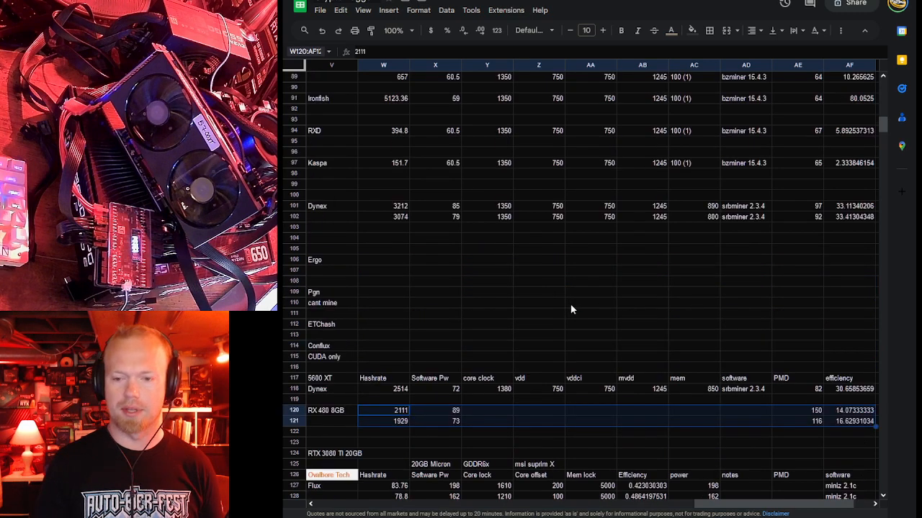
mouse_move(352, 425)
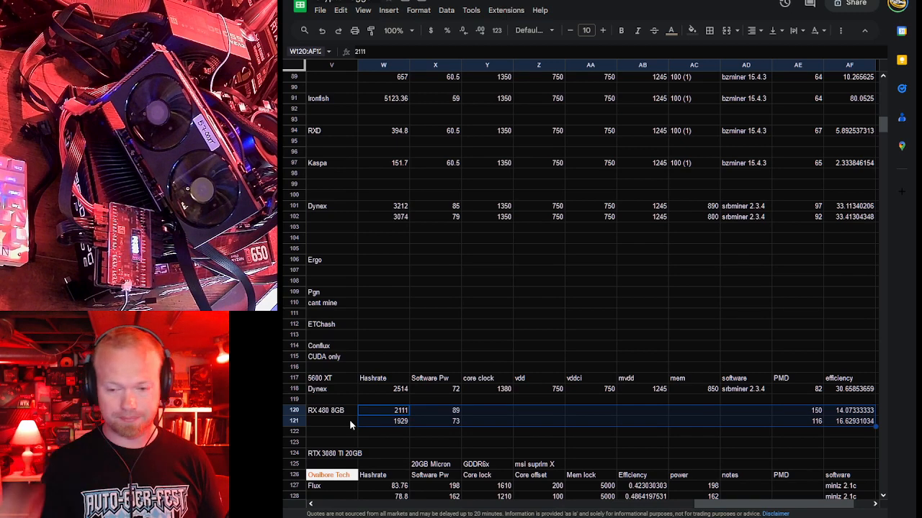
scroll("up", 3)
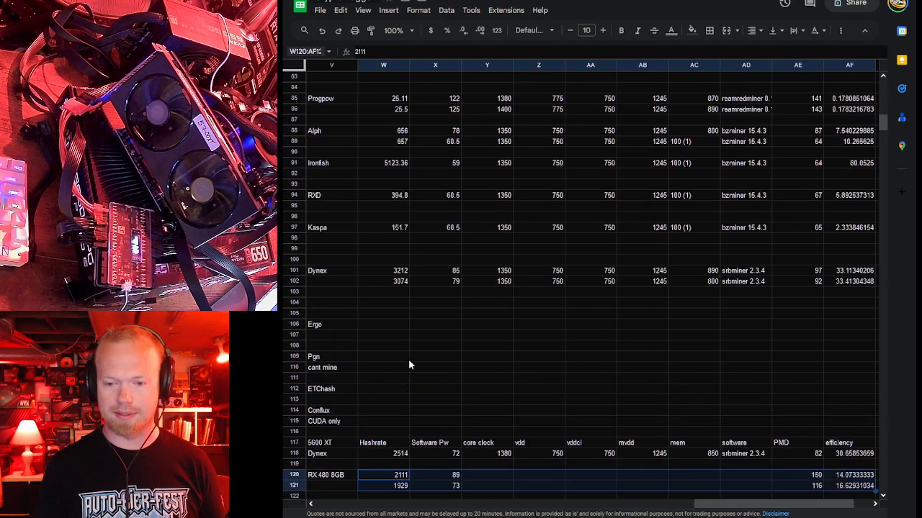